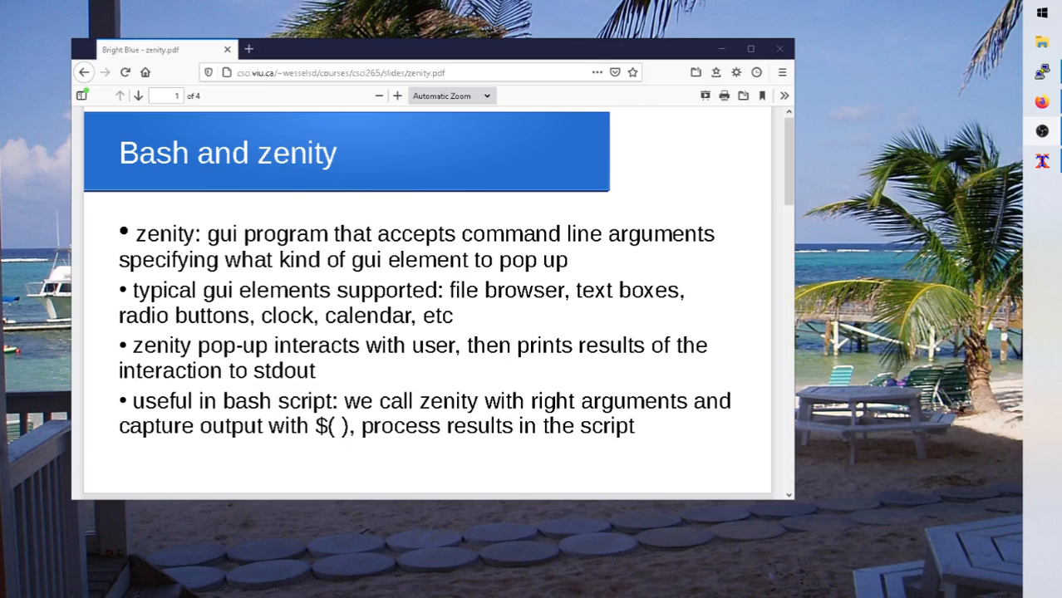
mouse_move(386, 514)
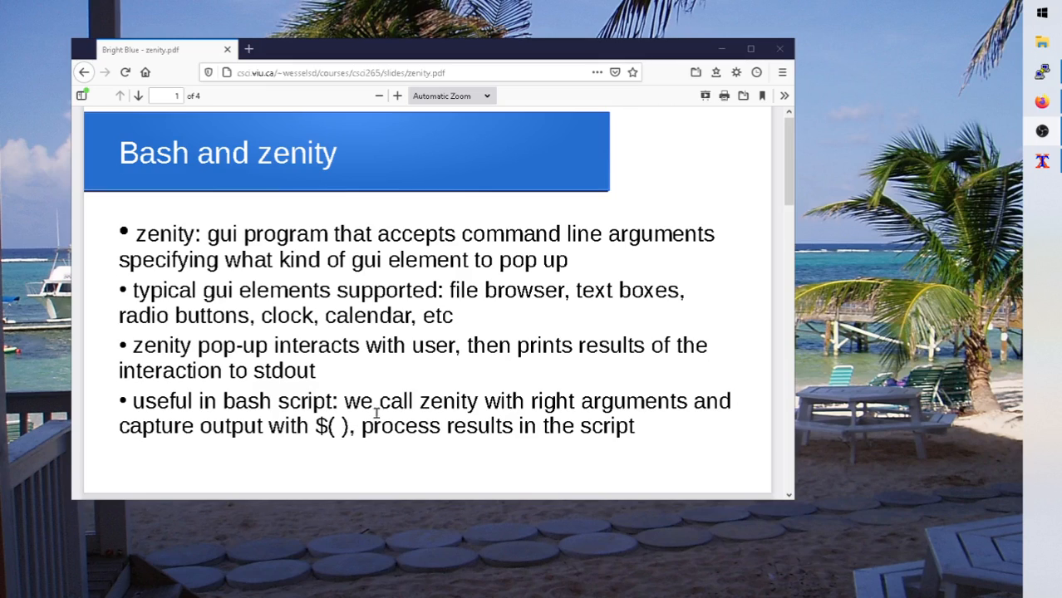
mouse_move(326, 422)
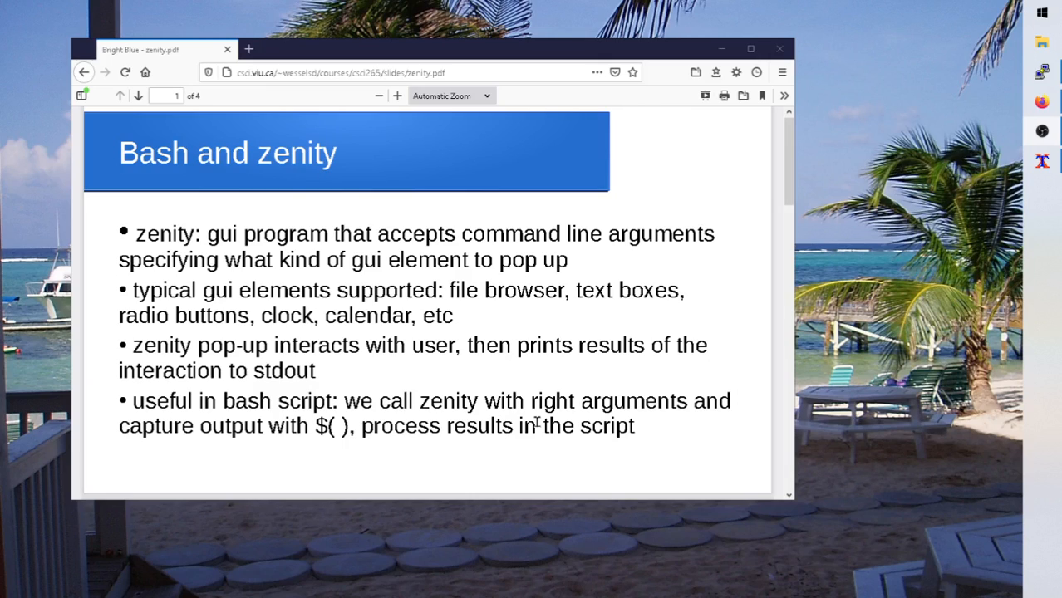
mouse_move(539, 472)
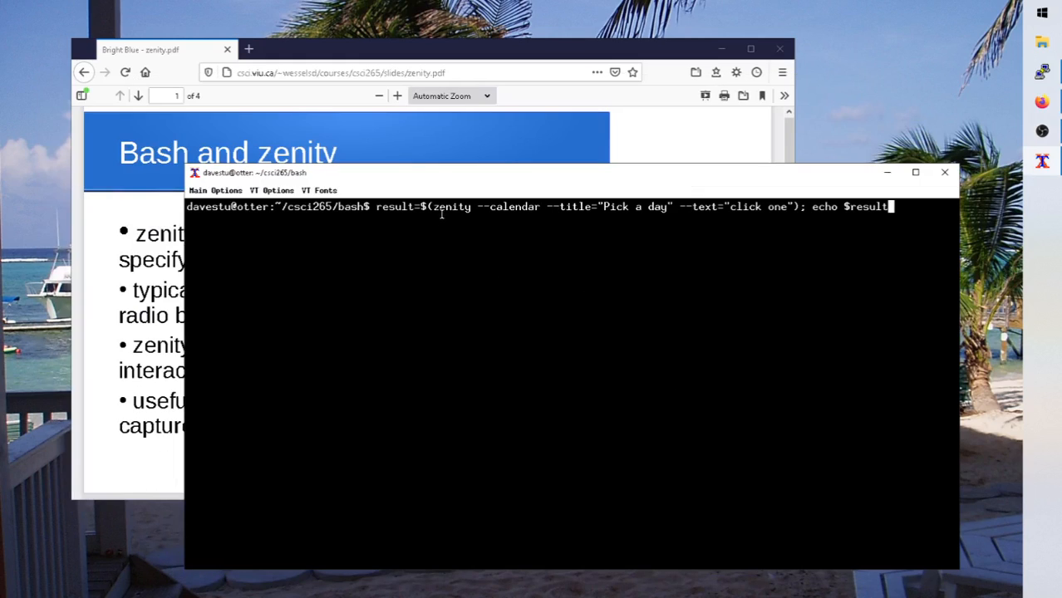
Run result=$(zenity --calendar --title="Pick a day" --text="click one"); echo $result, opening the November 2020 calendar
double_click(452, 206)
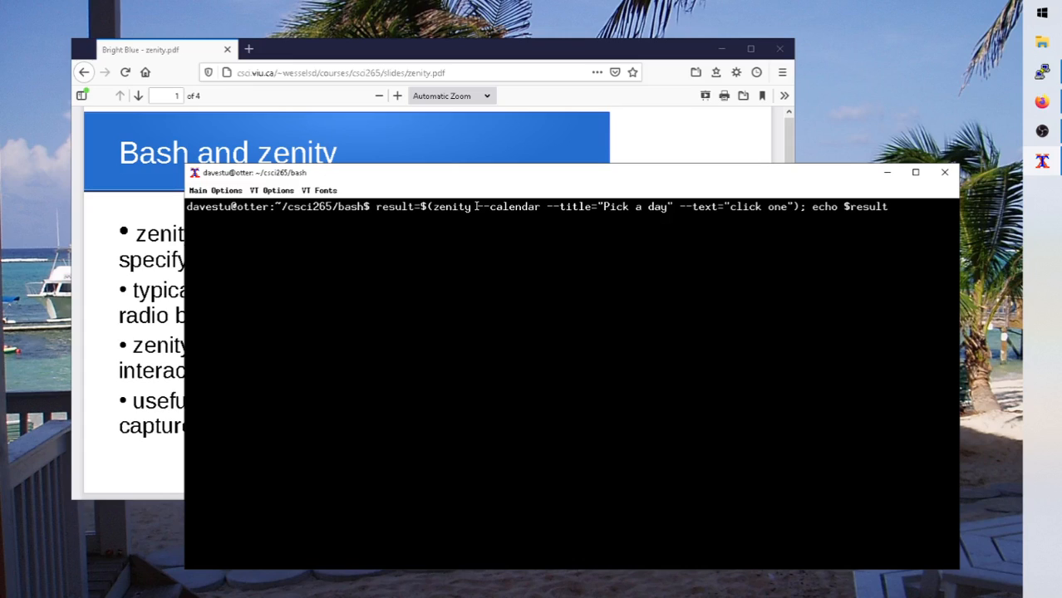
double_click(509, 206)
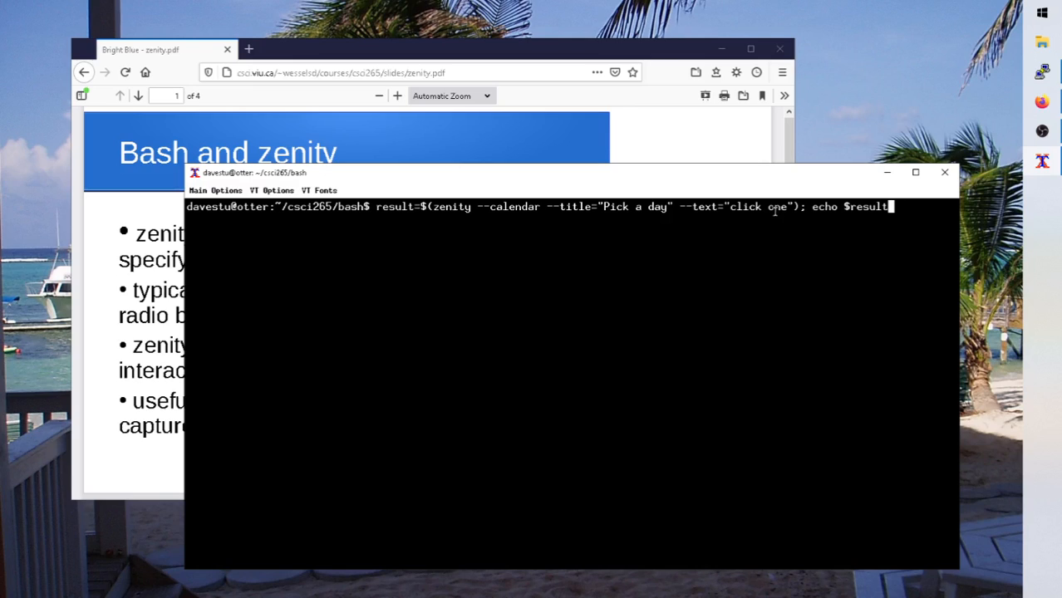
mouse_move(630, 222)
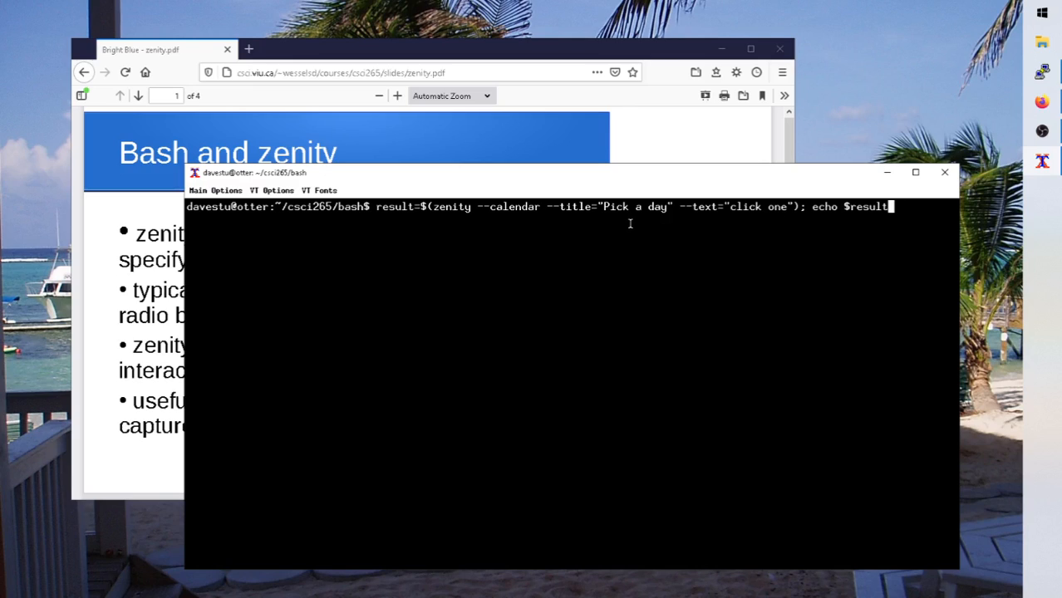
mouse_move(579, 233)
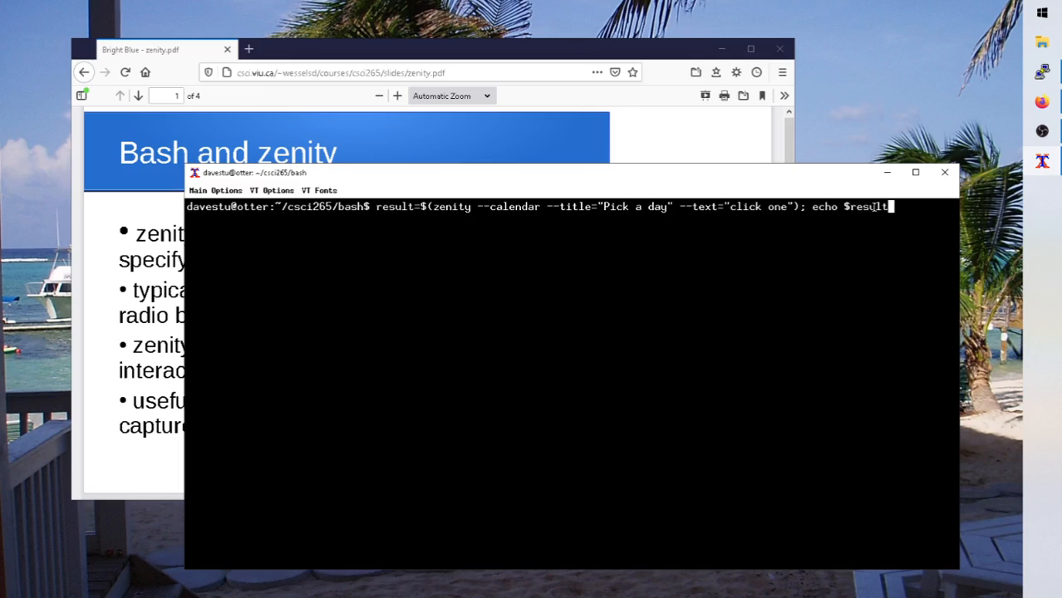
mouse_move(752, 241)
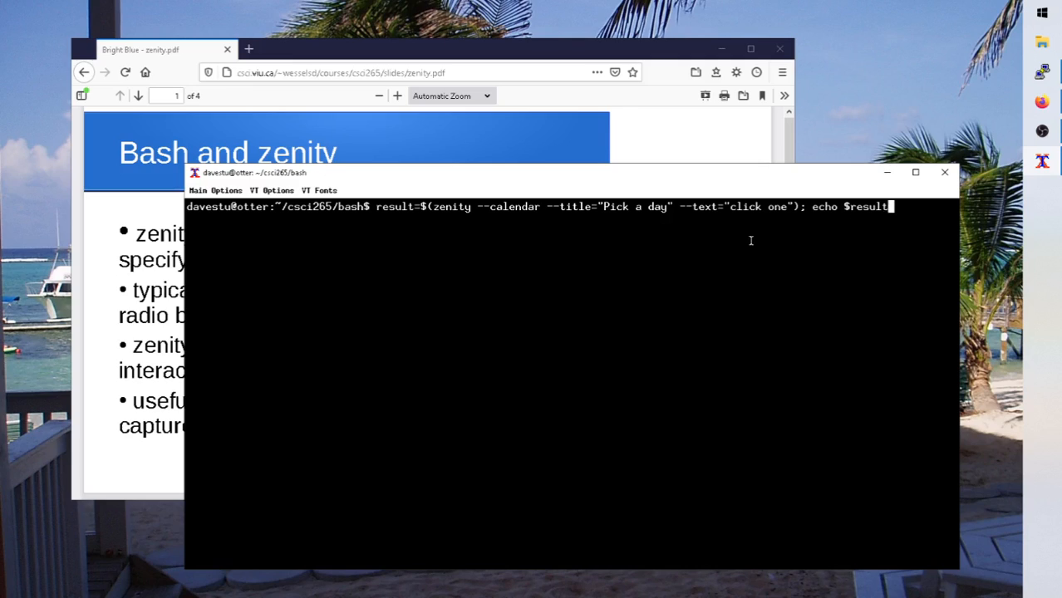
mouse_move(718, 223)
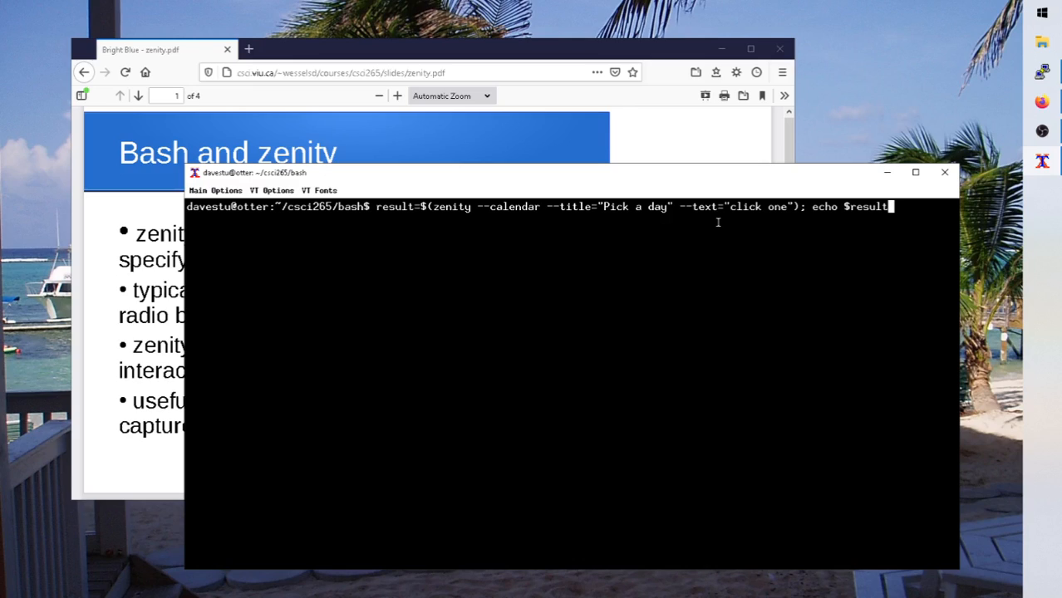
key("Return")
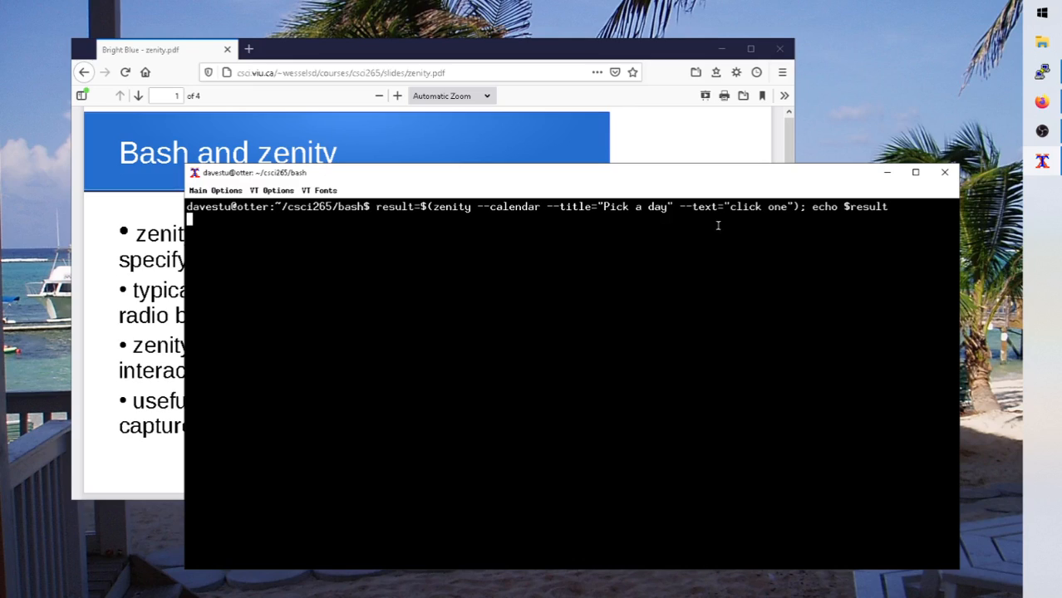
key("Return")
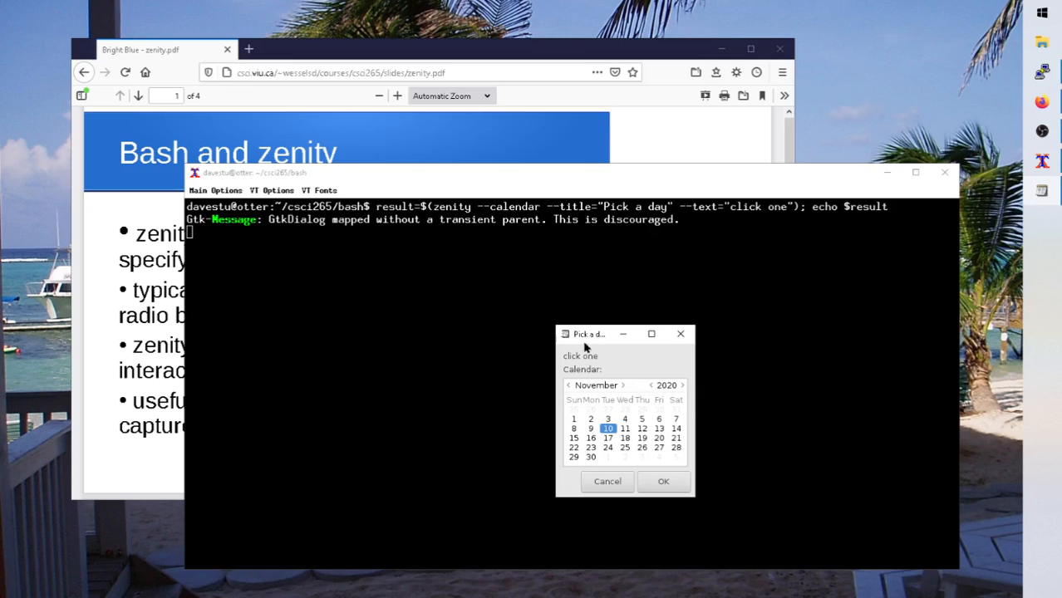
mouse_move(811, 385)
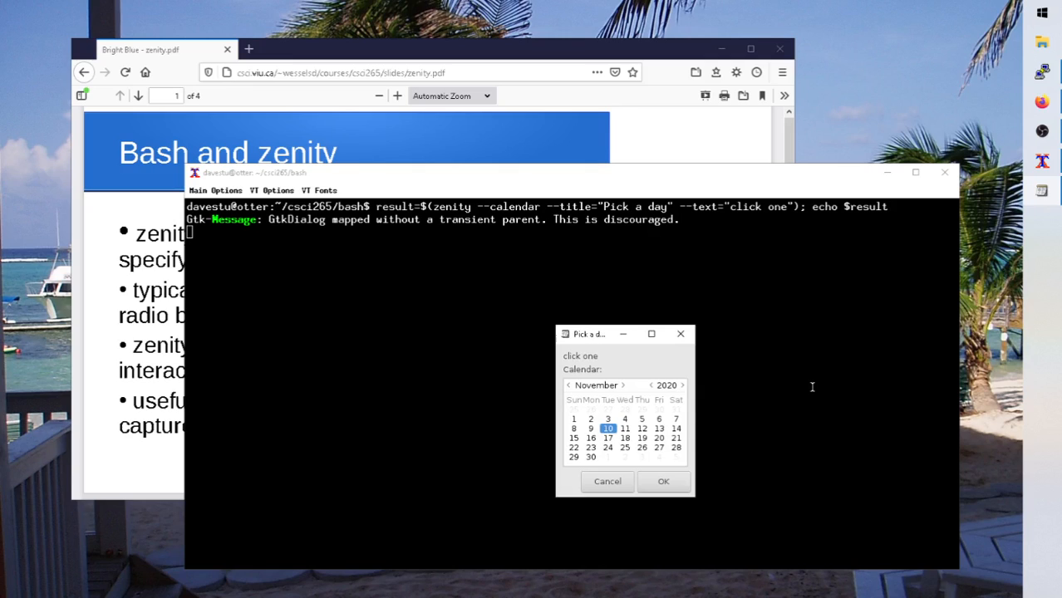
mouse_move(668, 379)
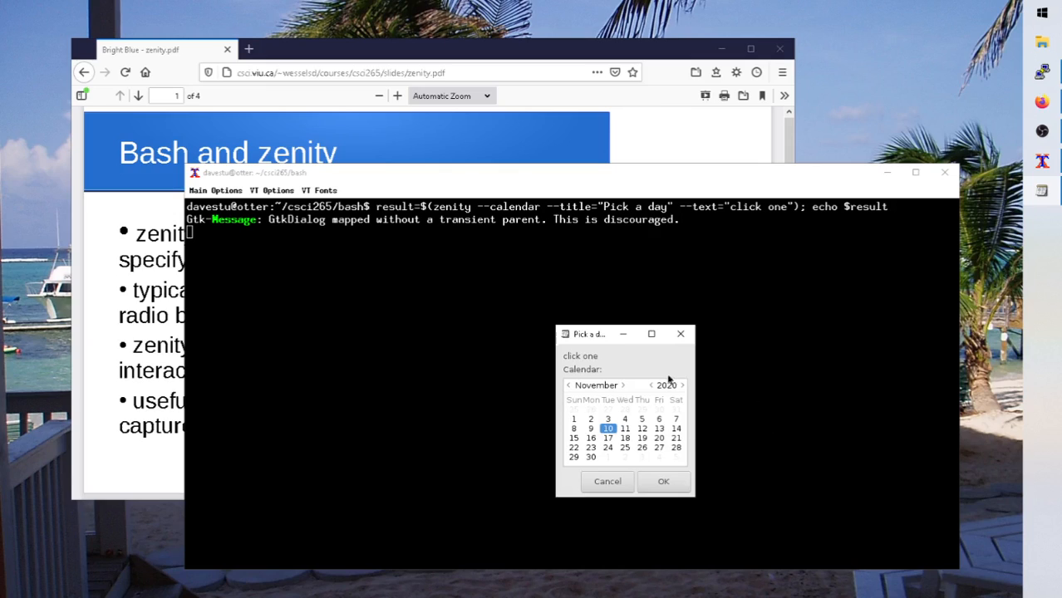
mouse_move(543, 363)
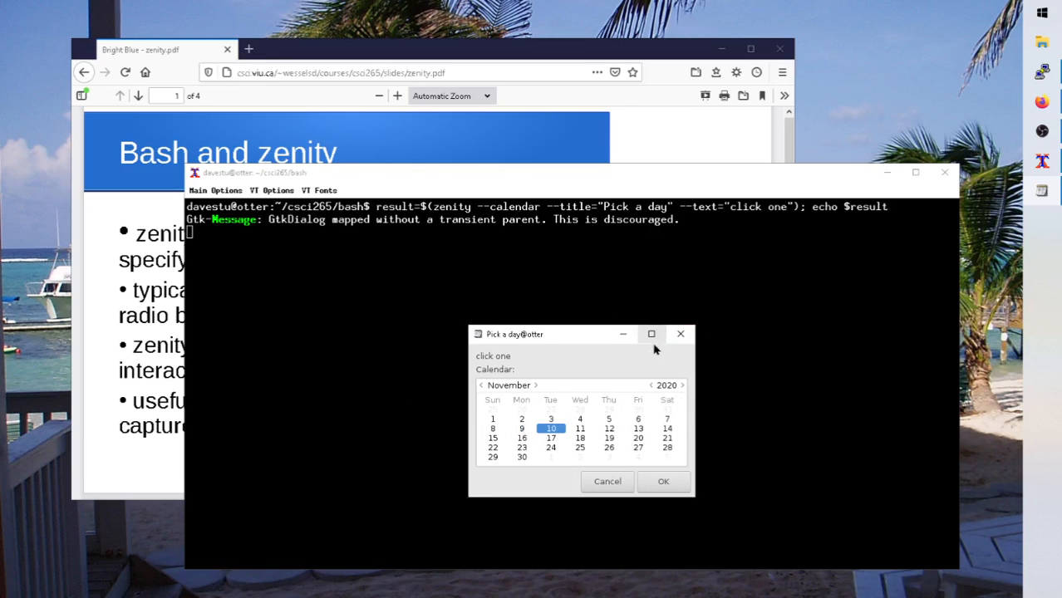
mouse_move(499, 316)
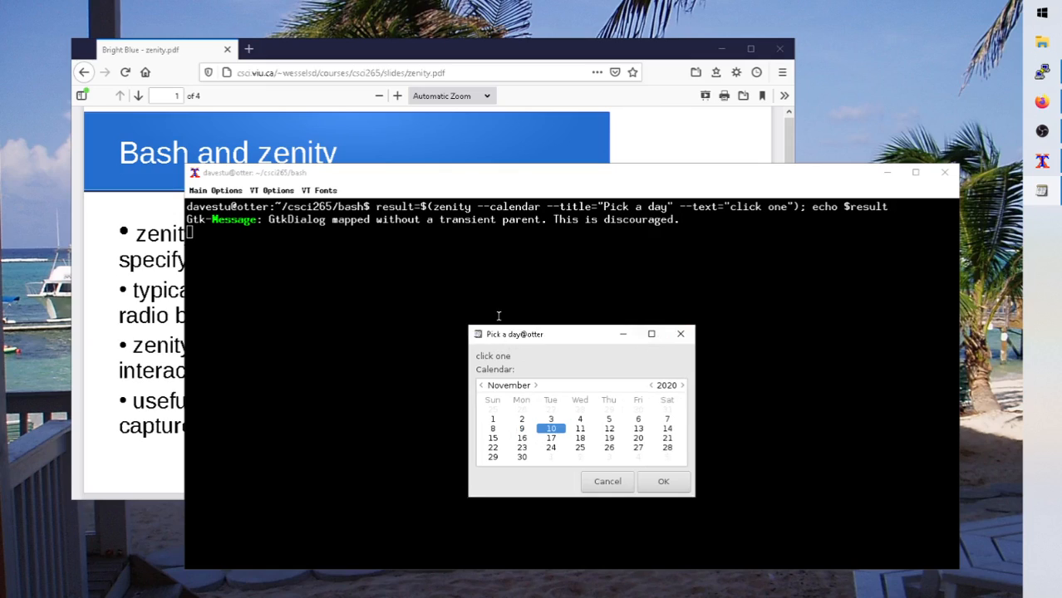
mouse_move(675, 366)
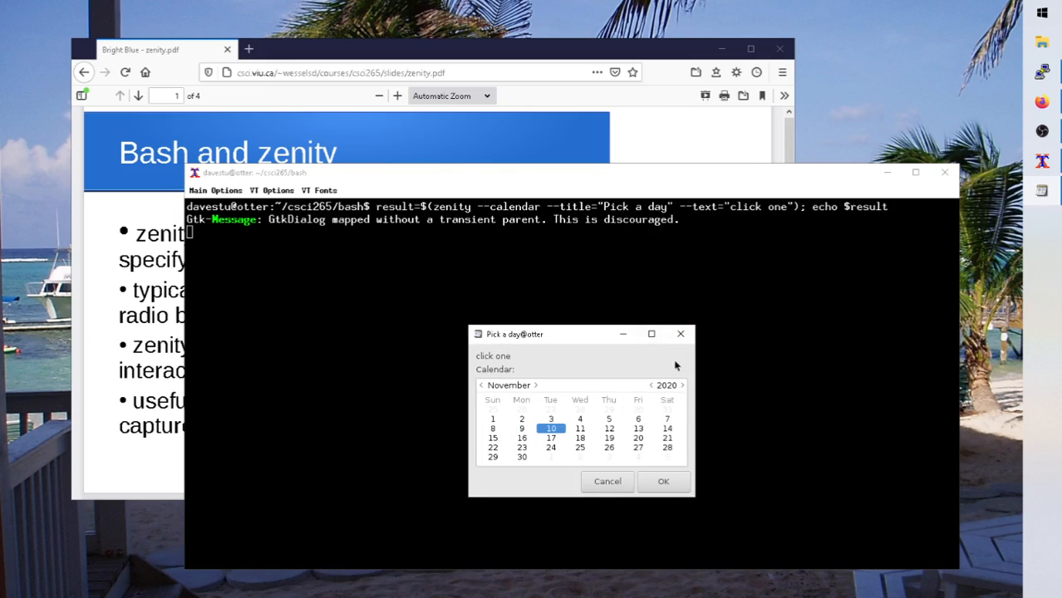
mouse_move(642, 441)
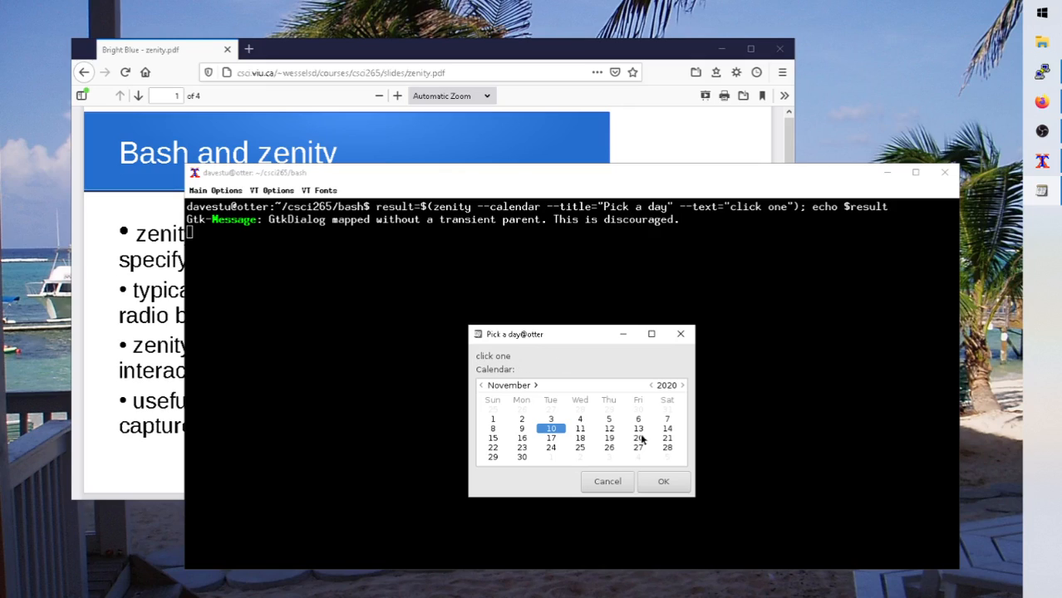
mouse_move(678, 362)
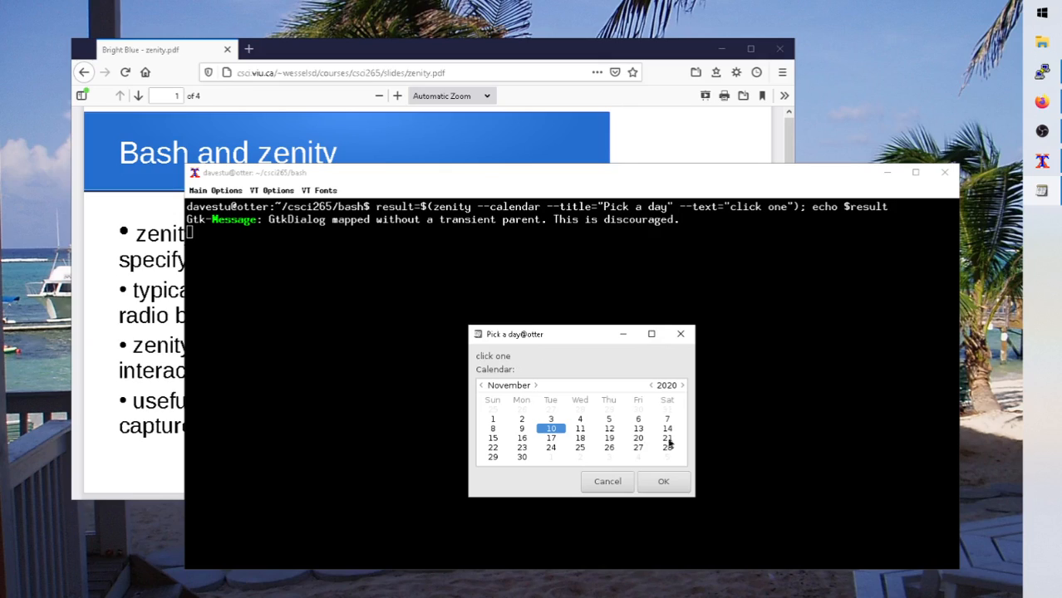
Pick November 13, 2020 and confirm, so the terminal echoes 11/13/2020
left_click(638, 429)
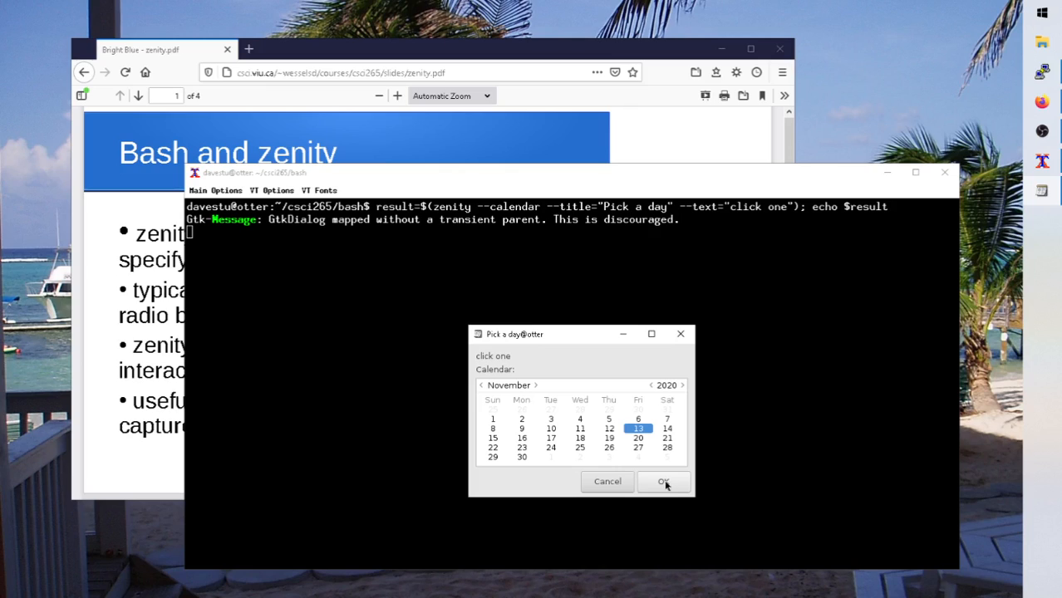
left_click(661, 482)
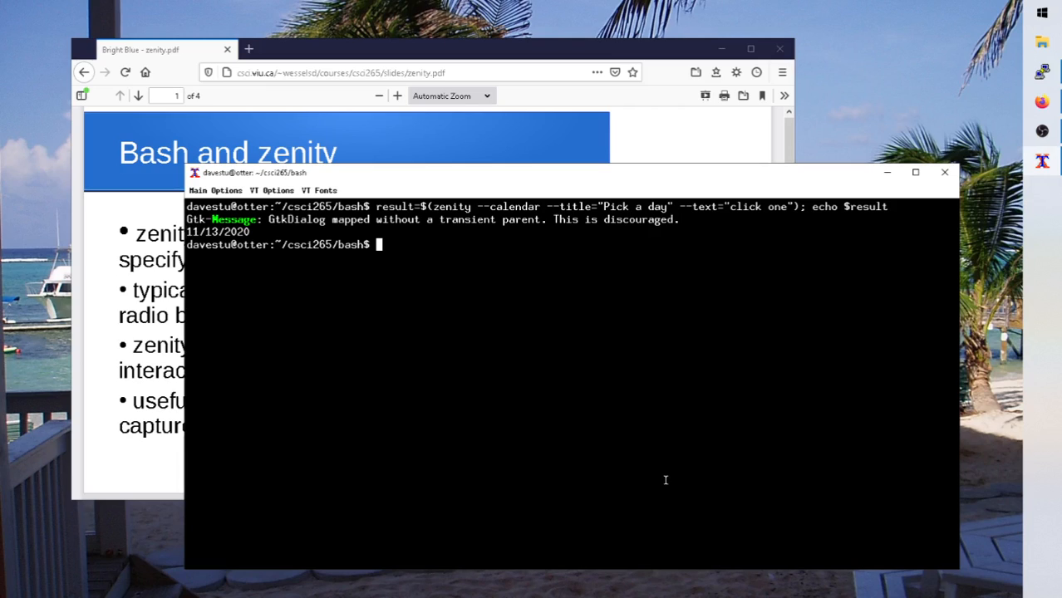
mouse_move(728, 231)
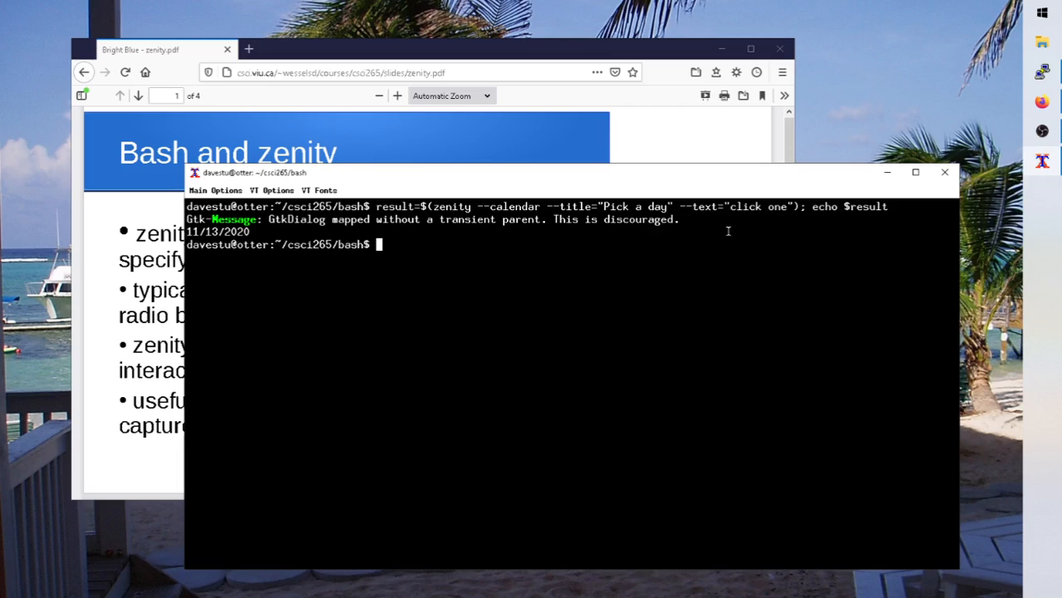
mouse_move(428, 223)
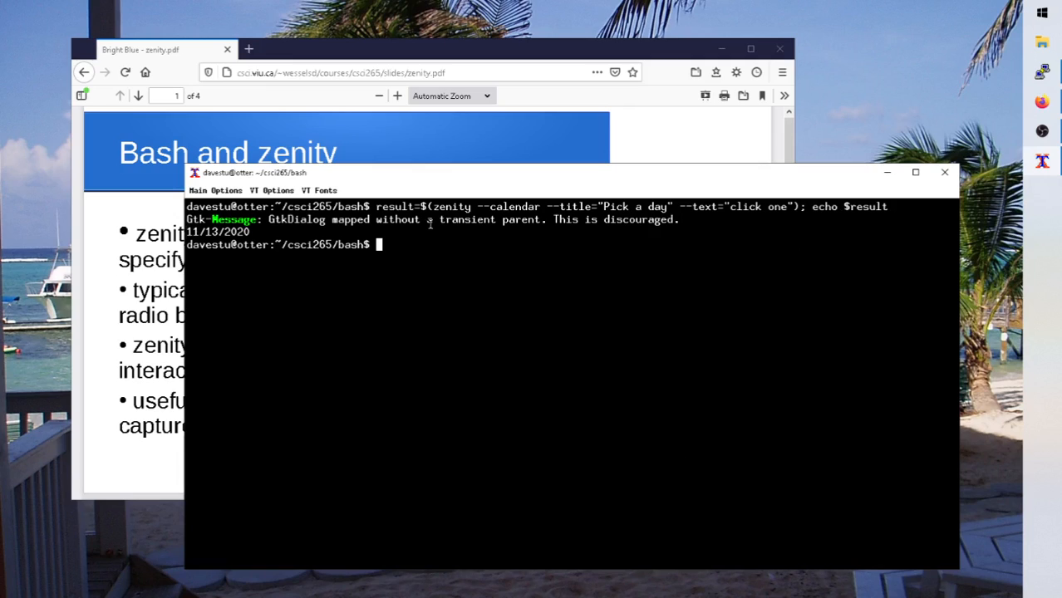
mouse_move(845, 228)
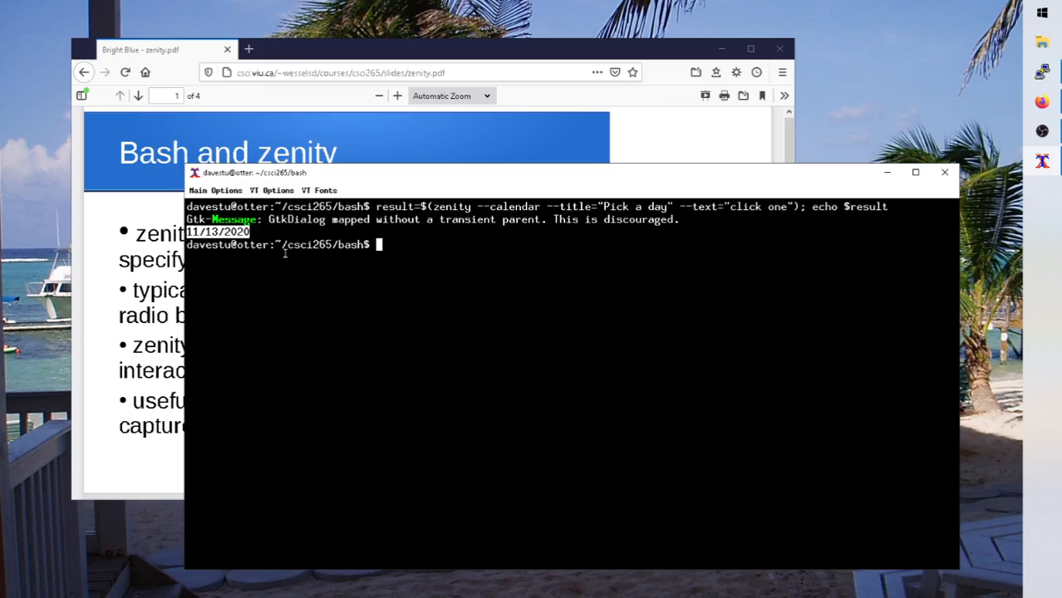
mouse_move(385, 285)
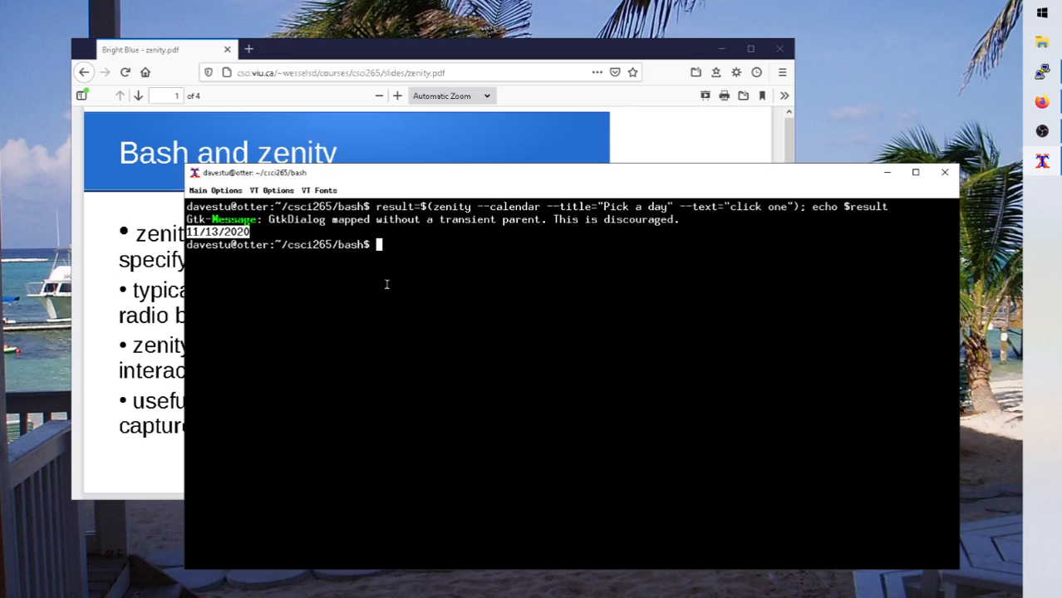
mouse_move(392, 278)
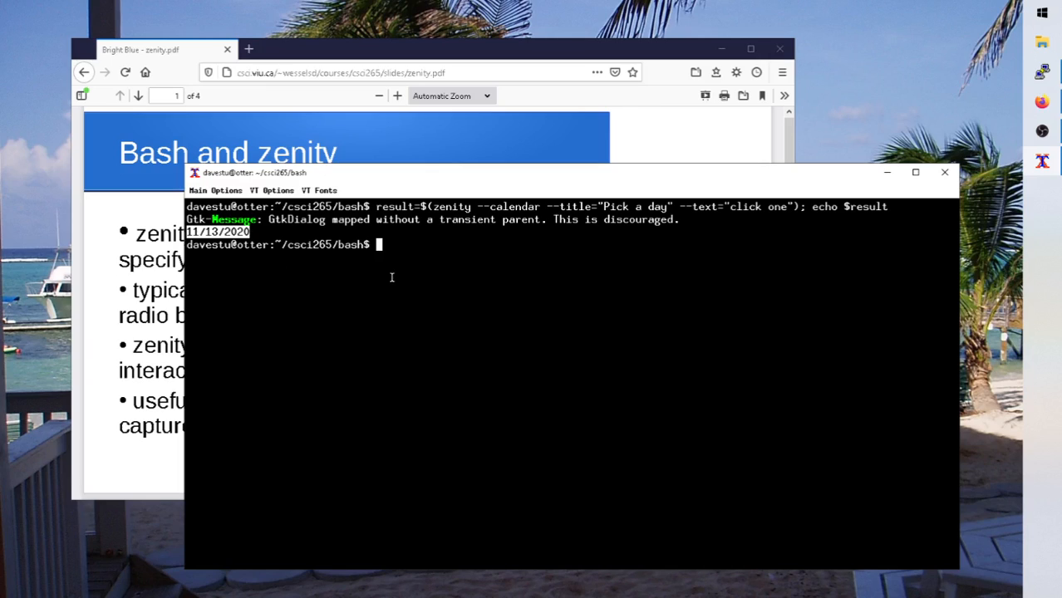
mouse_move(458, 276)
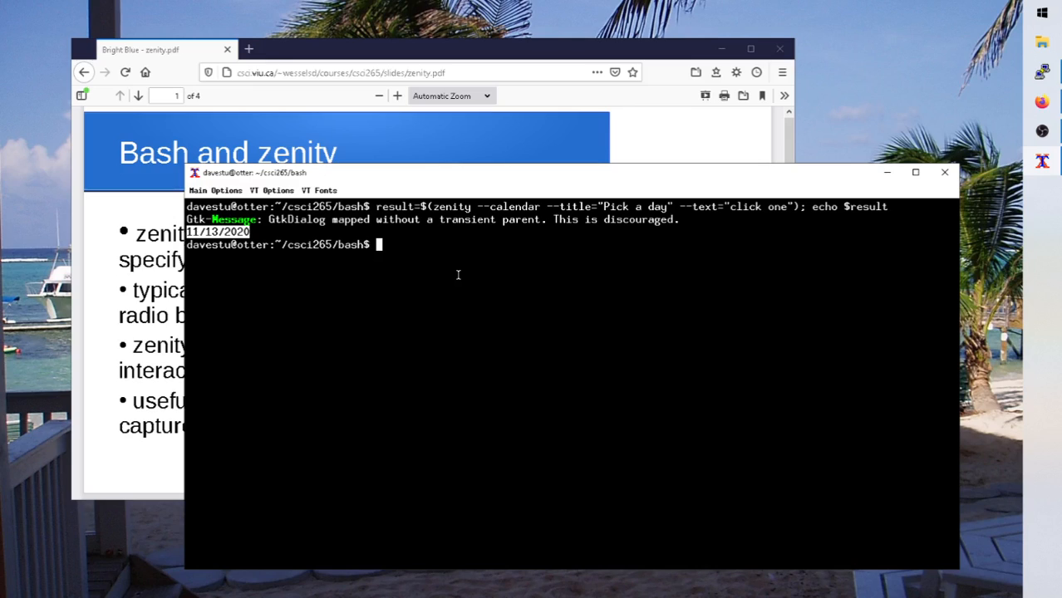
List the directory and bring up try_zen.sh in vi to review its zenity calendar line
type("ls")
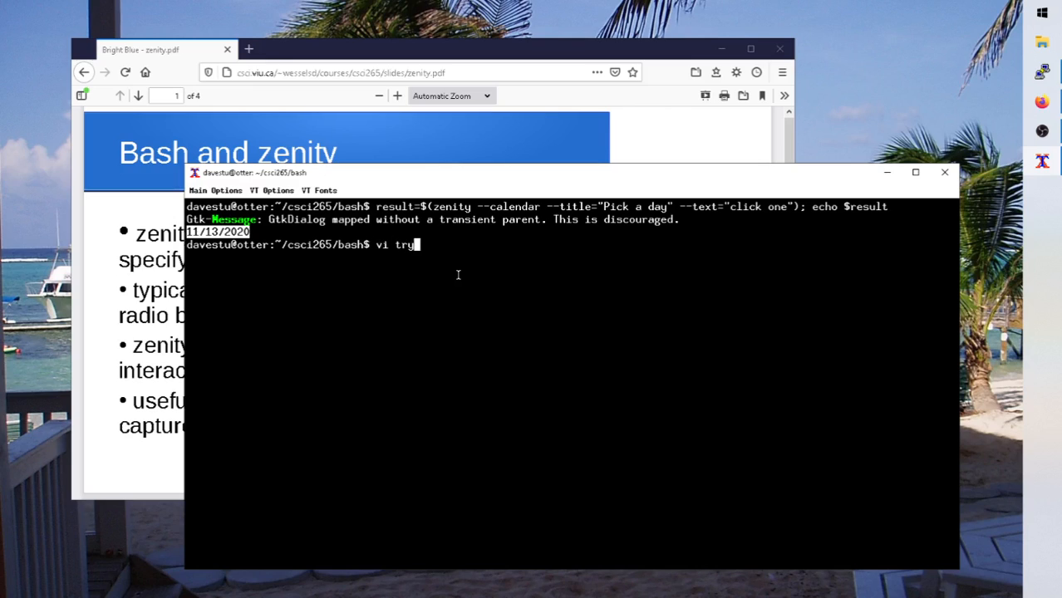
type("_zen.sh")
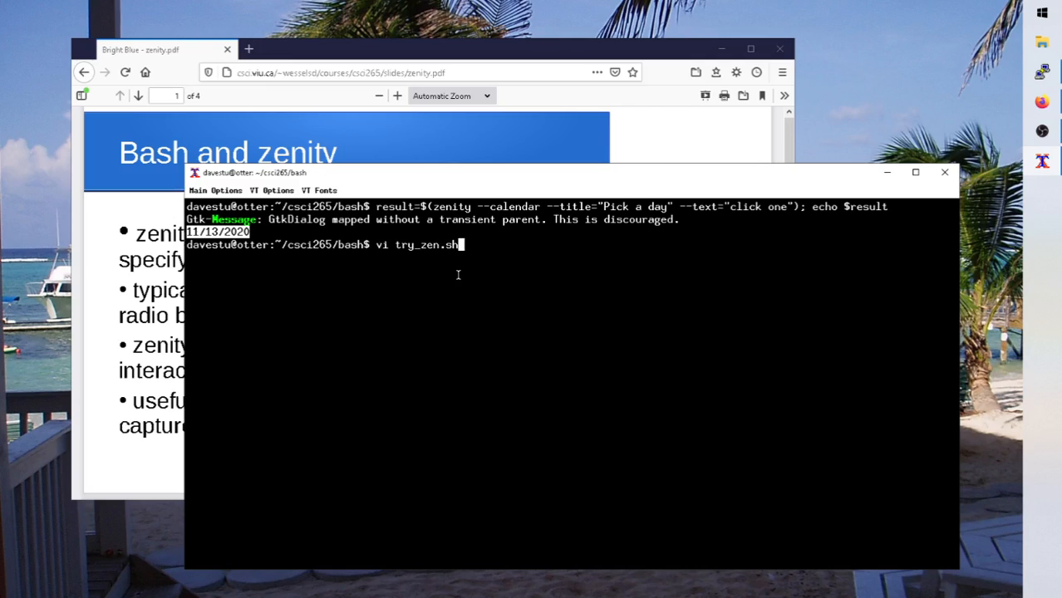
key("Return")
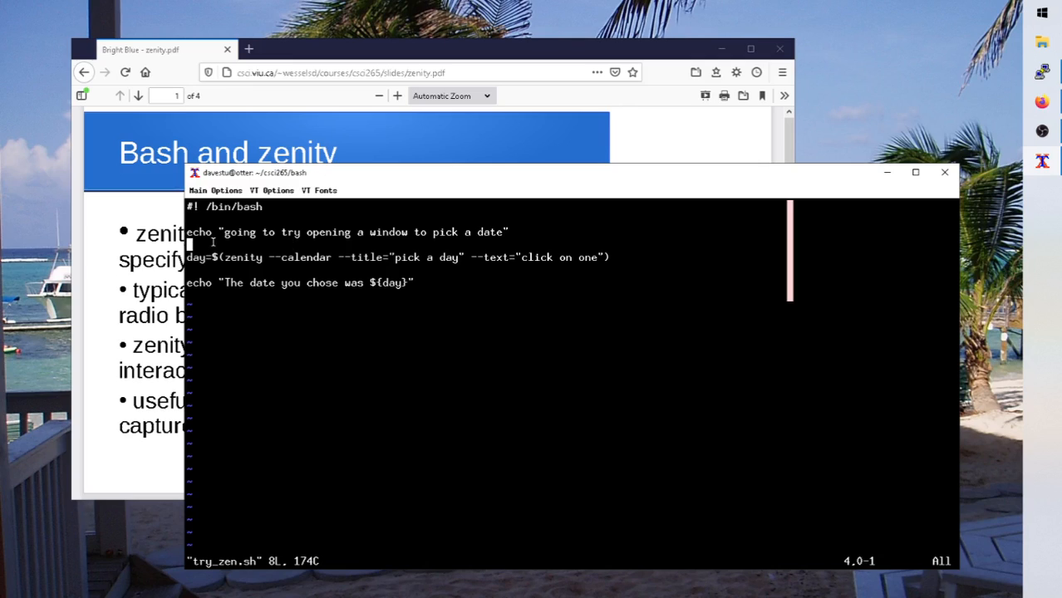
mouse_move(561, 259)
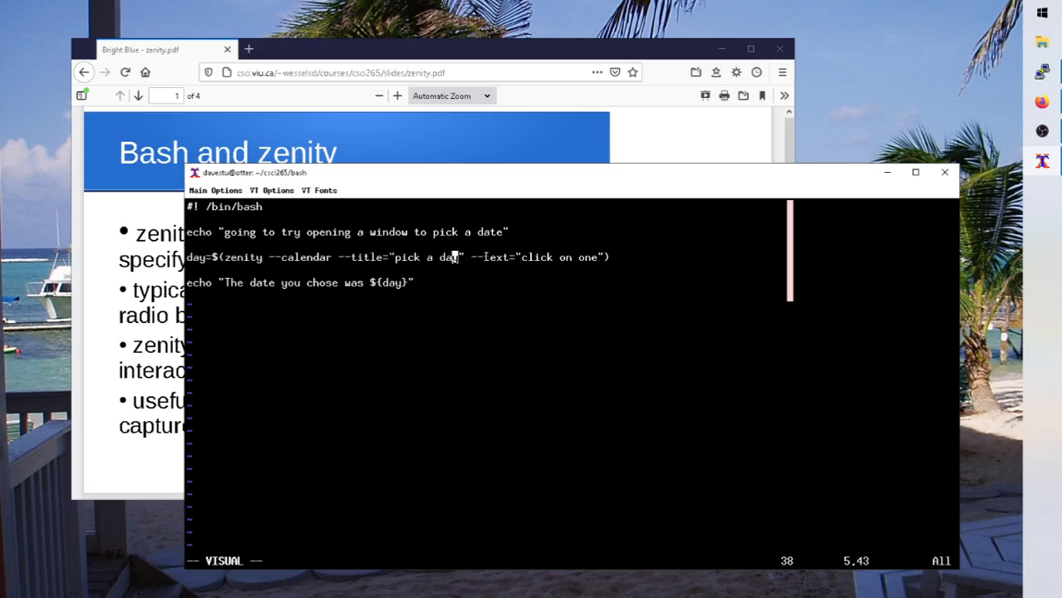
mouse_move(386, 226)
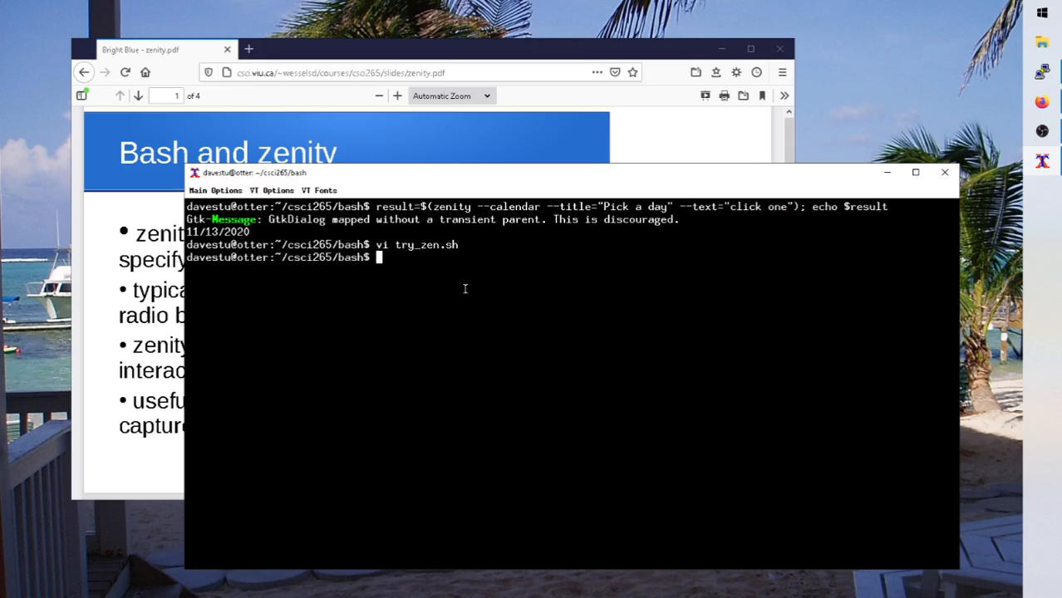
Run ./try_zen.sh and choose November 8, printing 'The date you chose was 11/08/2020'
type("./try_")
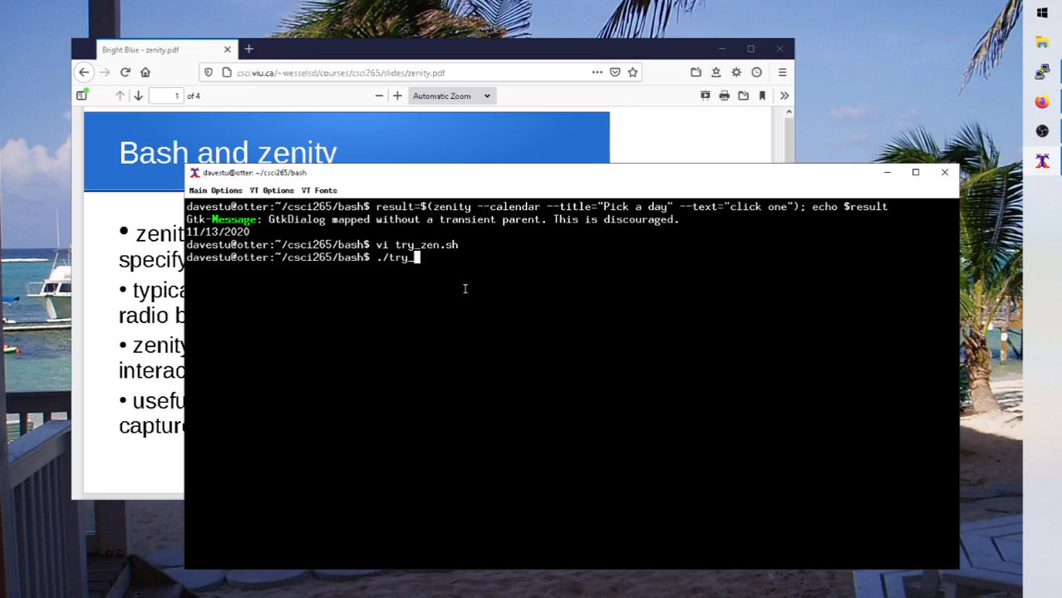
type("zen.sh")
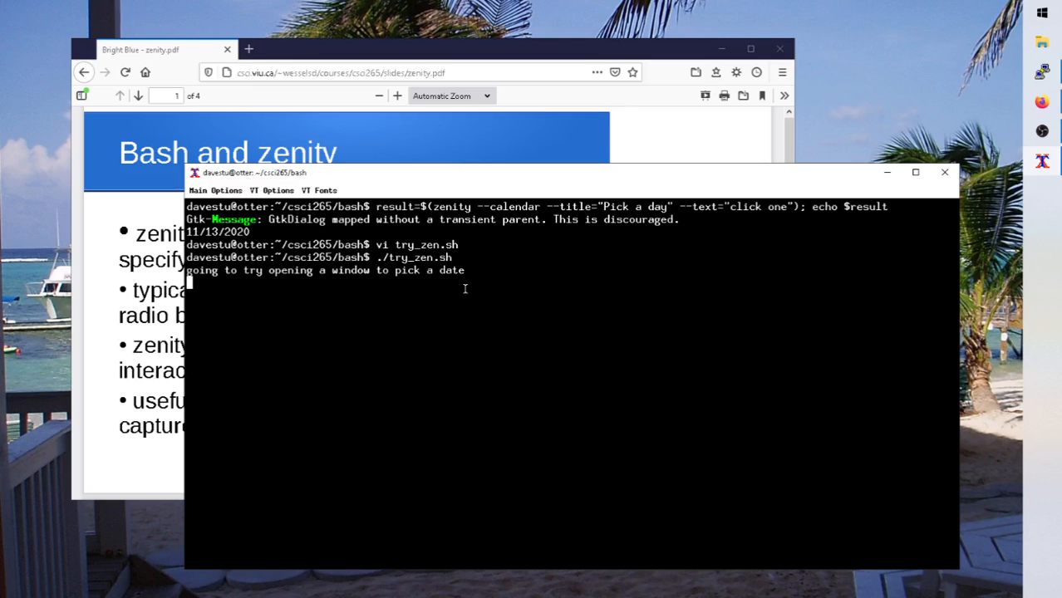
mouse_move(421, 274)
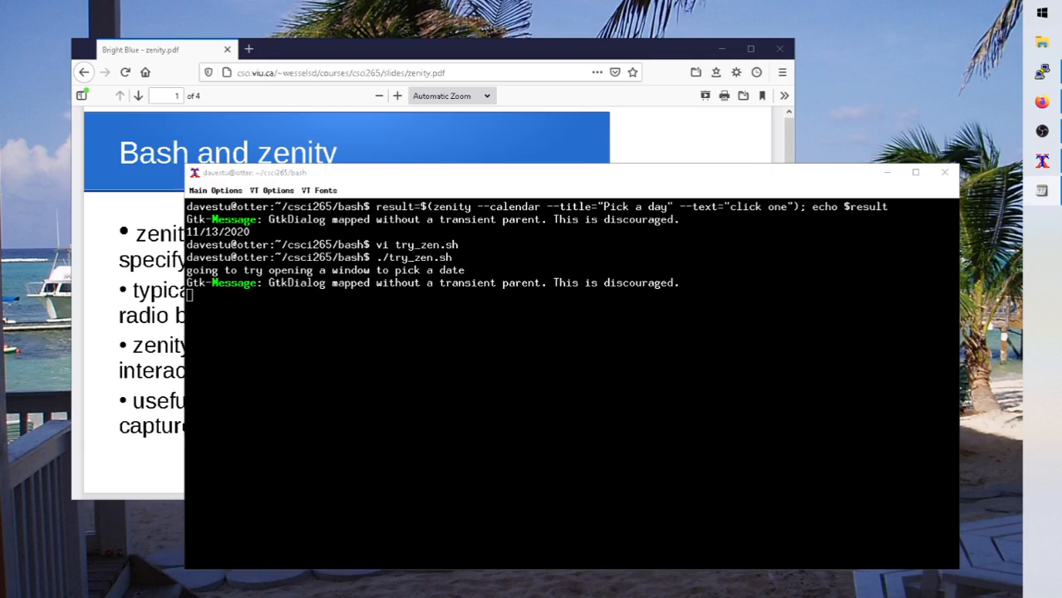
mouse_move(625, 341)
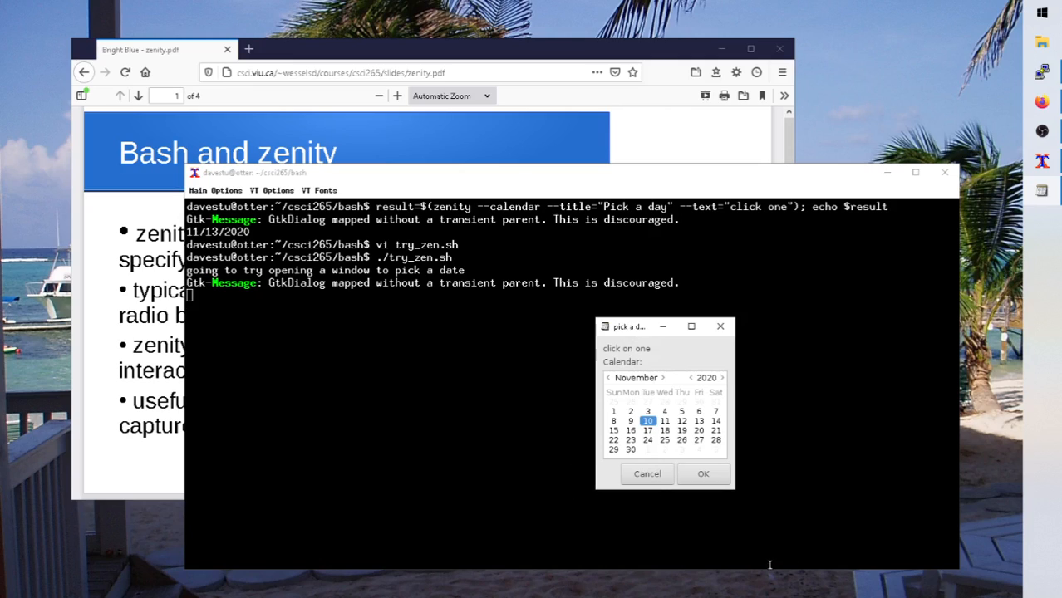
mouse_move(685, 372)
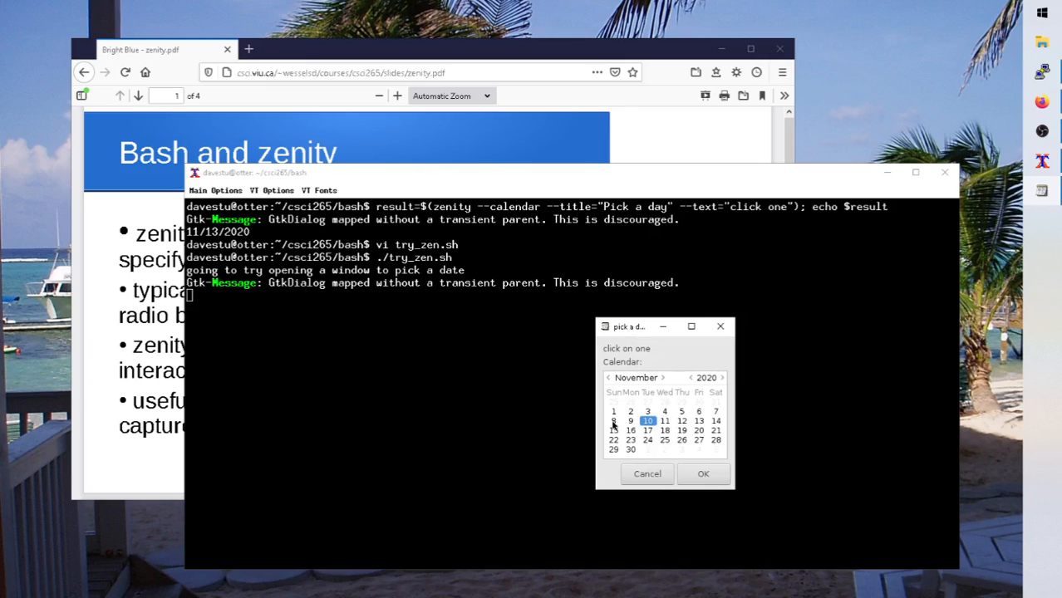
left_click(703, 474)
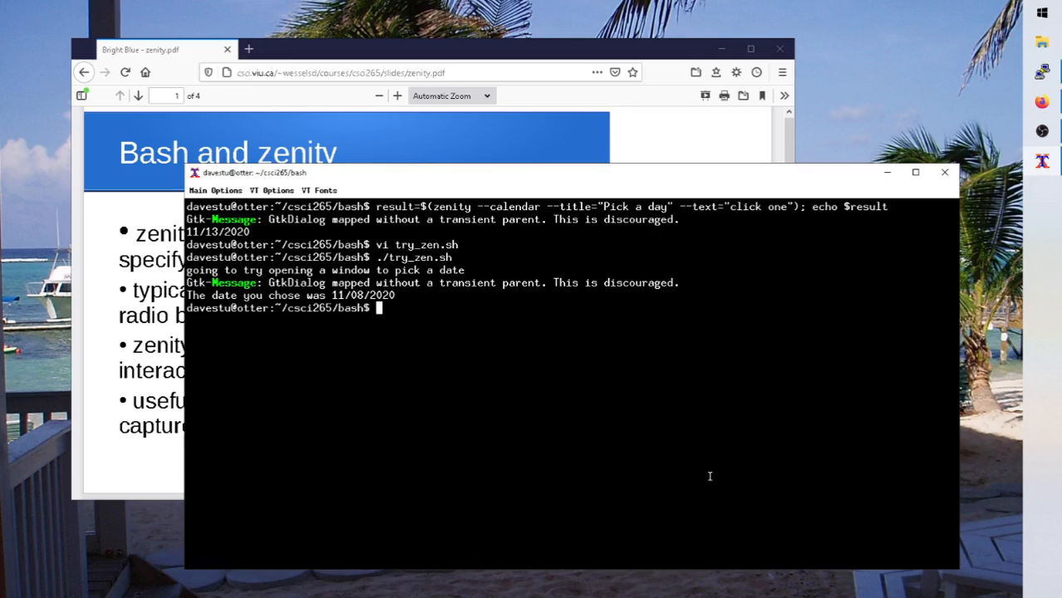
mouse_move(555, 286)
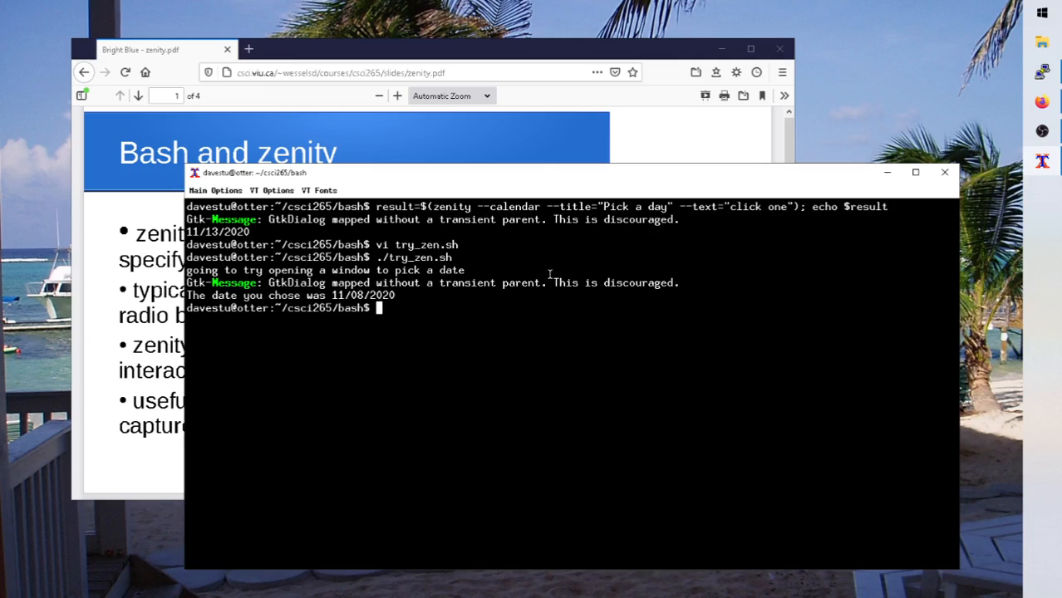
mouse_move(531, 439)
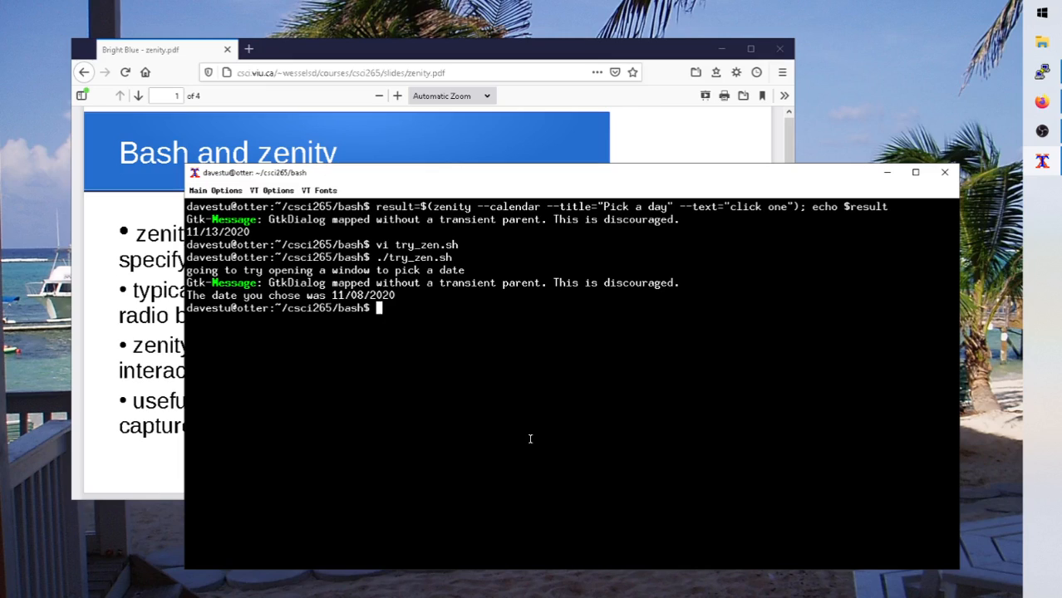
mouse_move(711, 130)
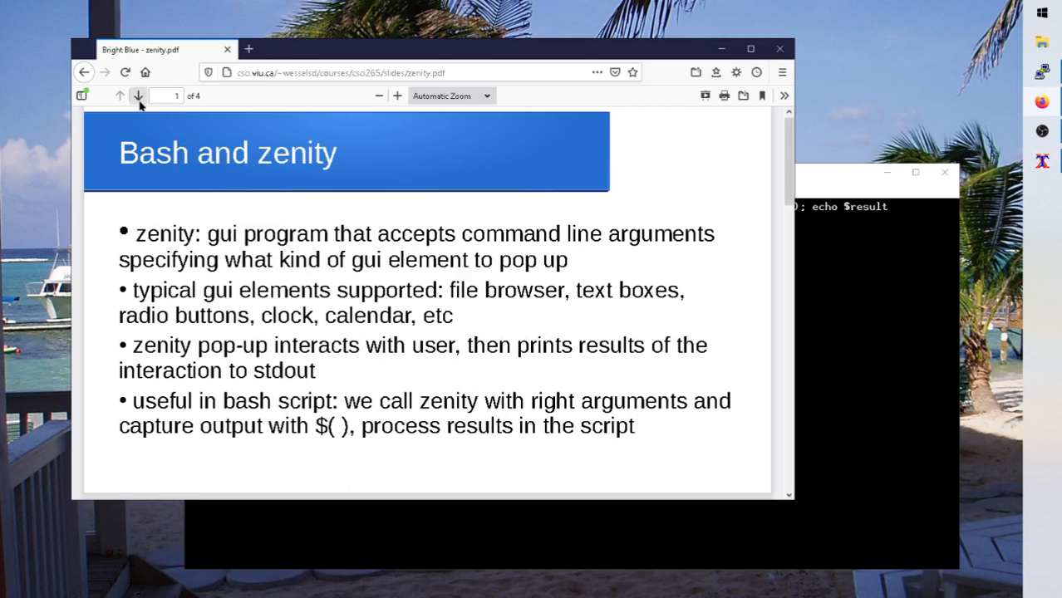
Show the File-chooser example slide, highlight its zenity option lines, then move to the Calendar example slide
left_click(138, 95)
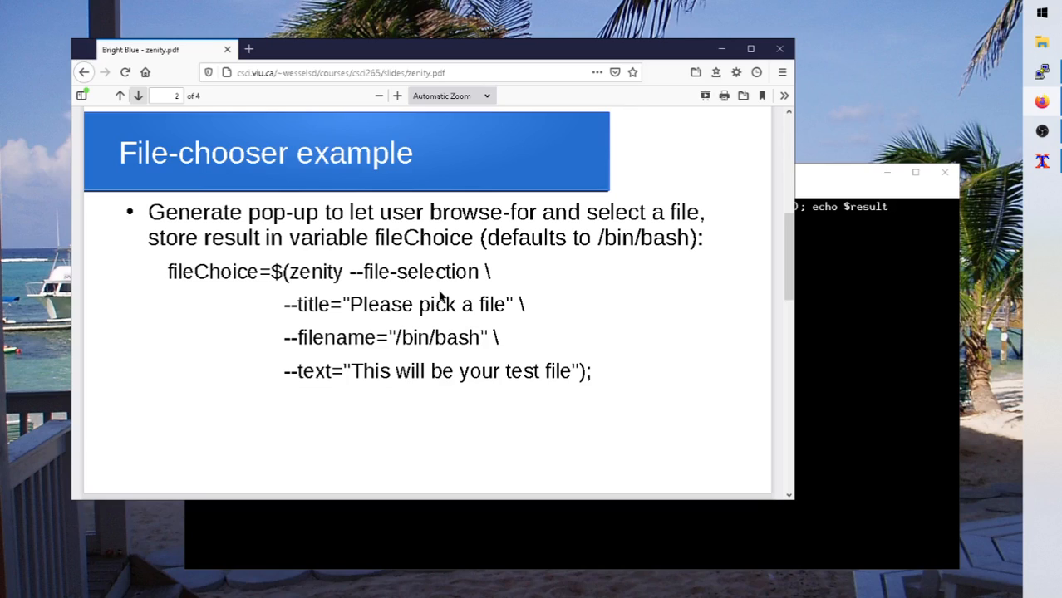
mouse_move(391, 296)
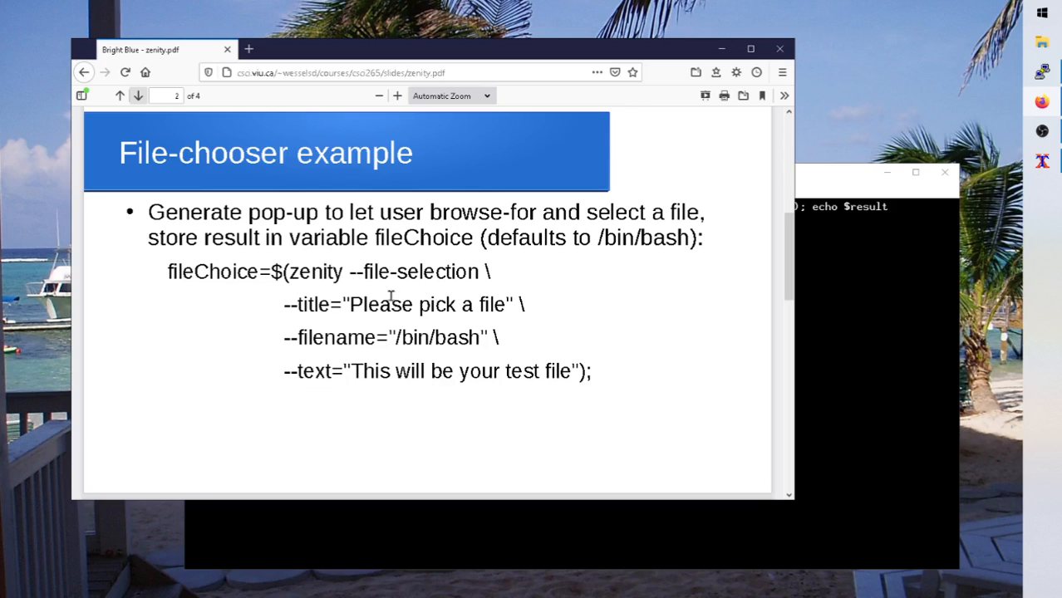
mouse_move(432, 241)
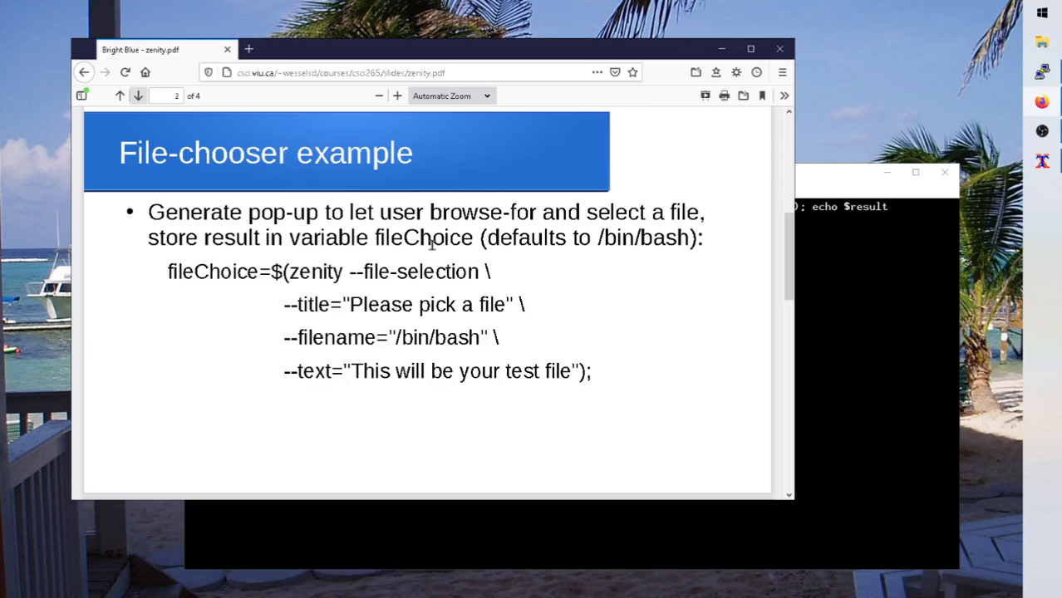
mouse_move(457, 291)
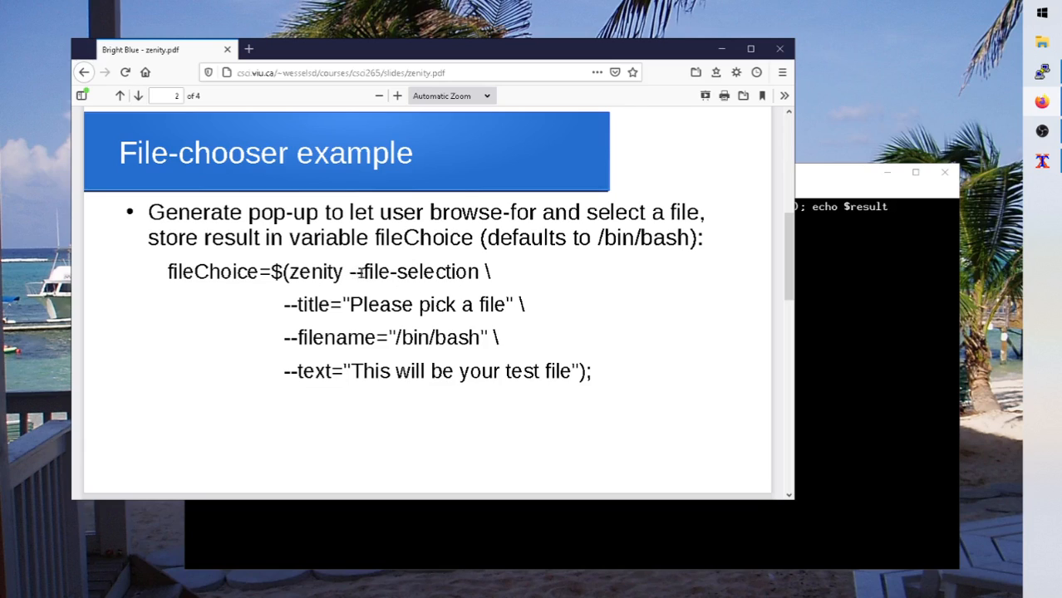
double_click(414, 273)
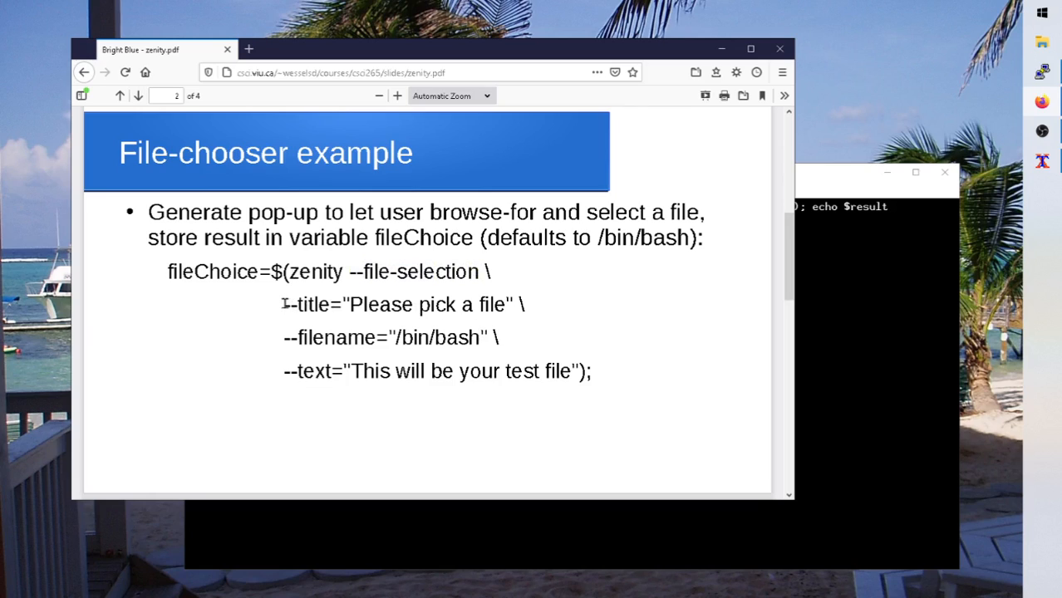
mouse_move(269, 347)
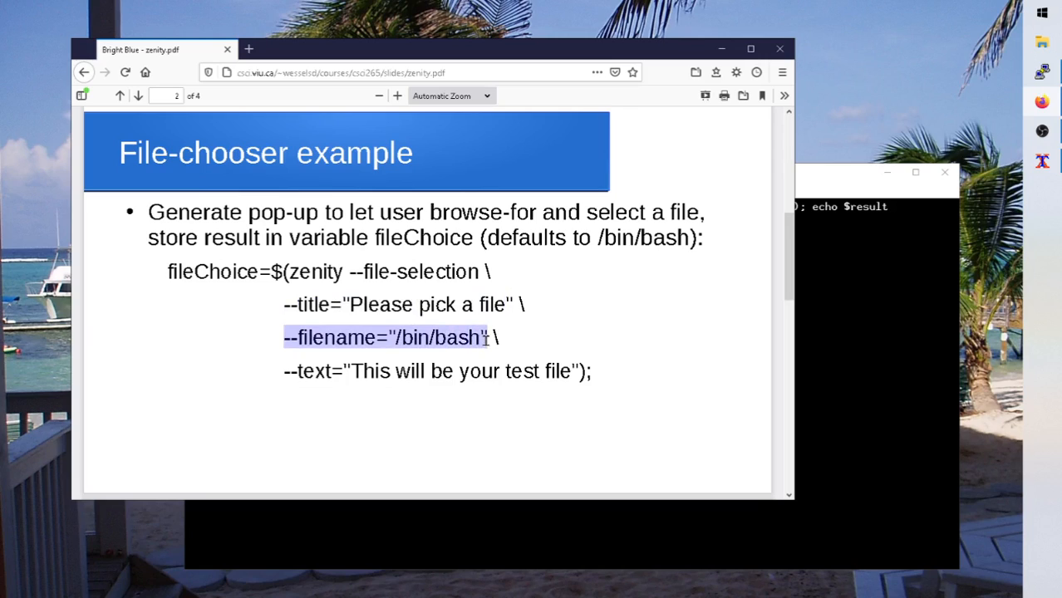
left_click(286, 381)
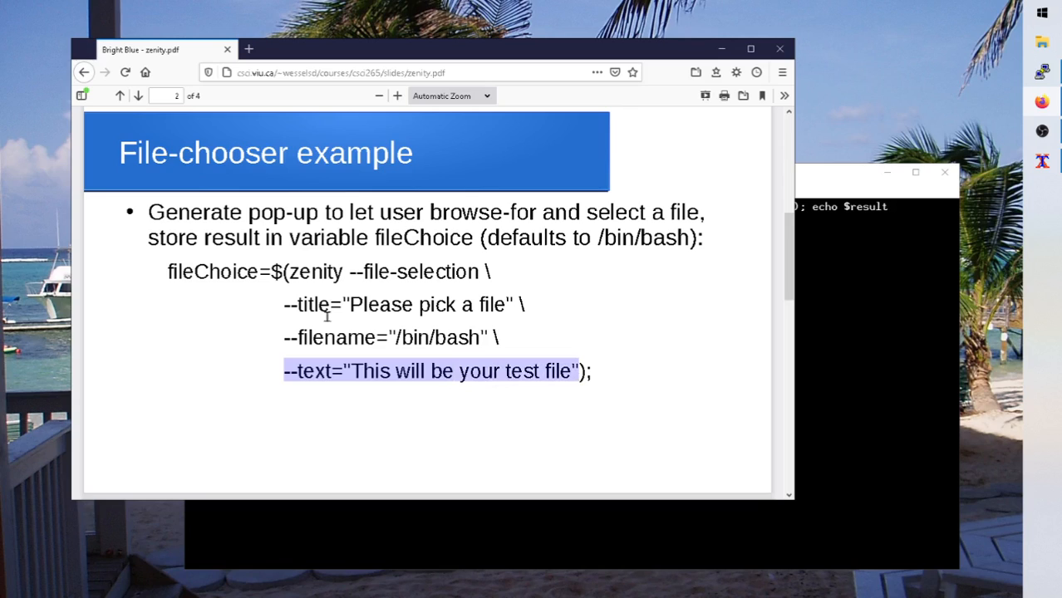
left_click(138, 95)
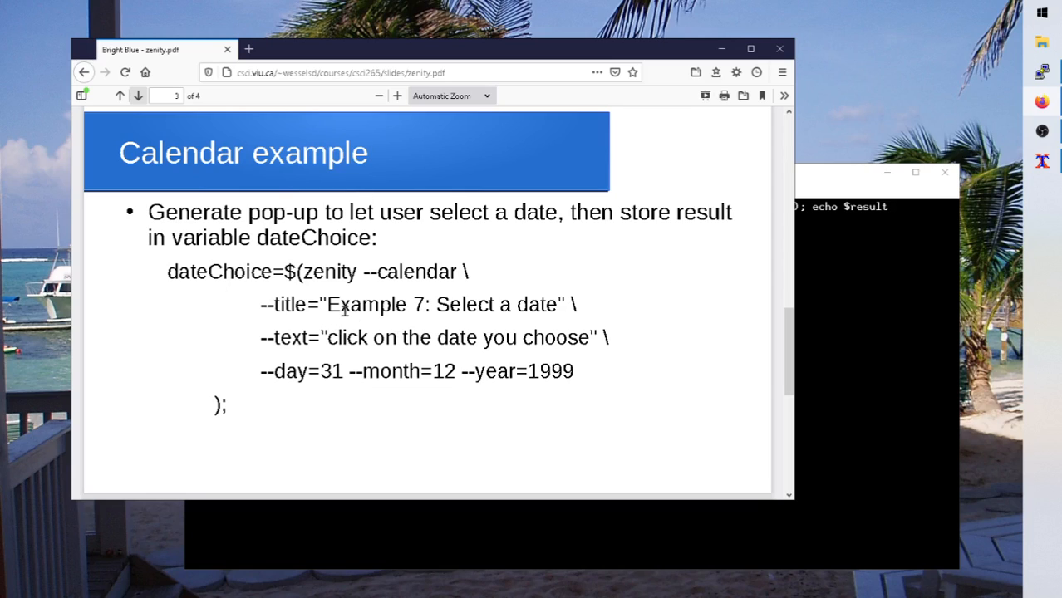
mouse_move(446, 293)
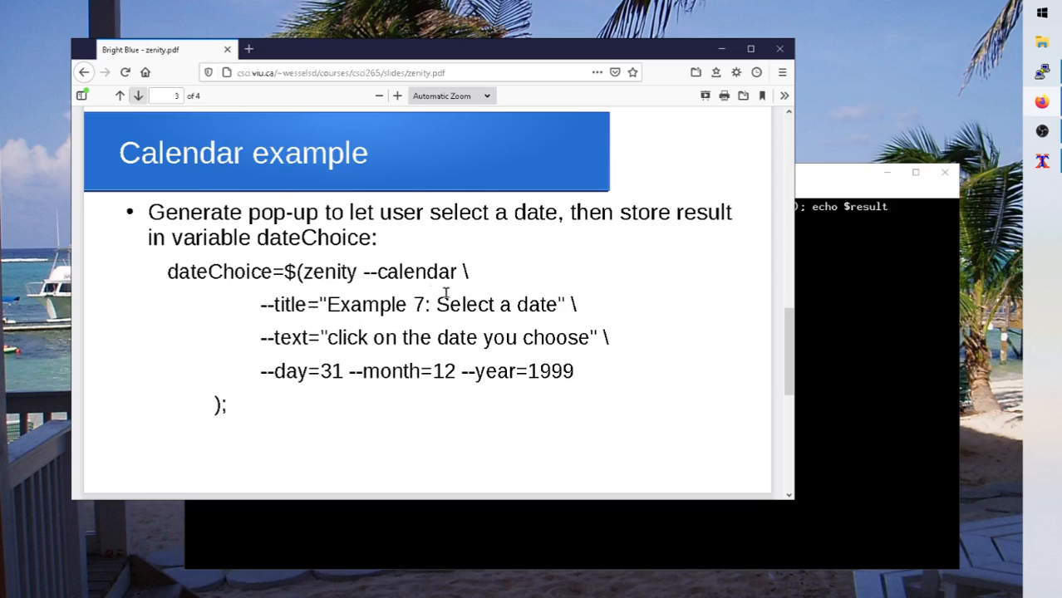
mouse_move(261, 373)
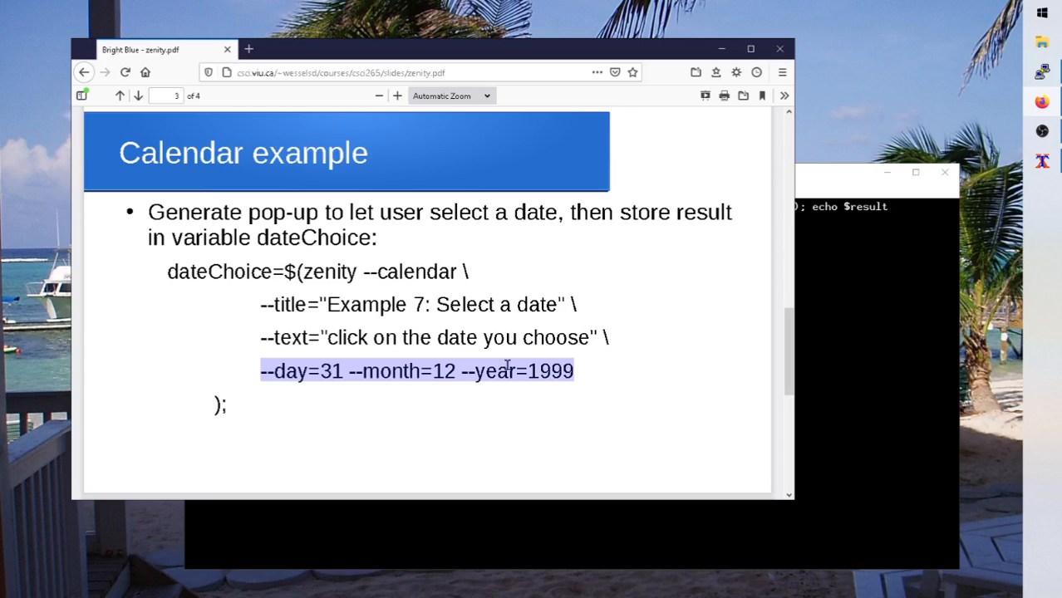
mouse_move(323, 323)
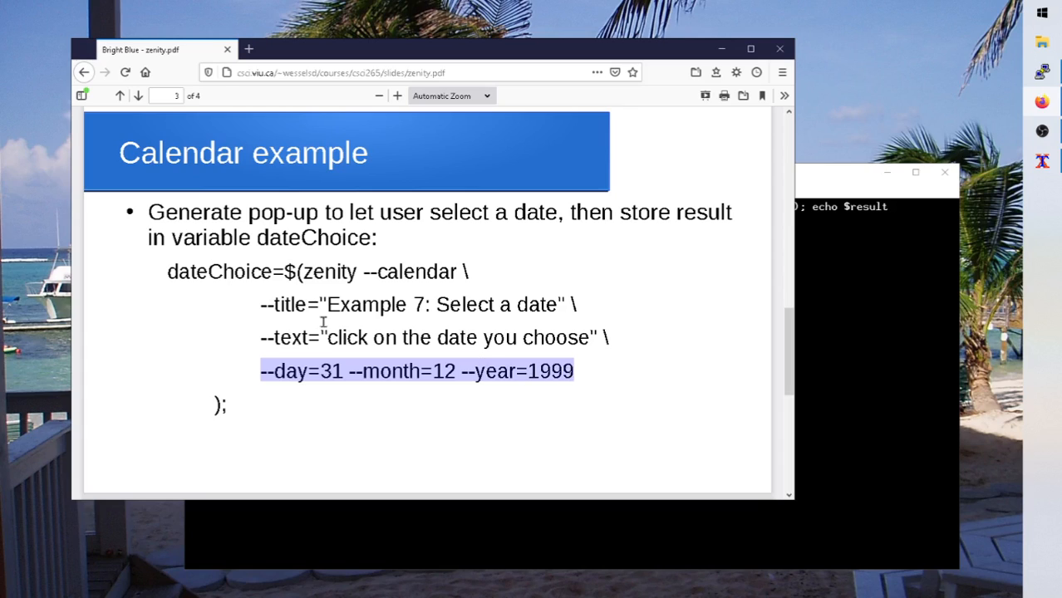
mouse_move(139, 95)
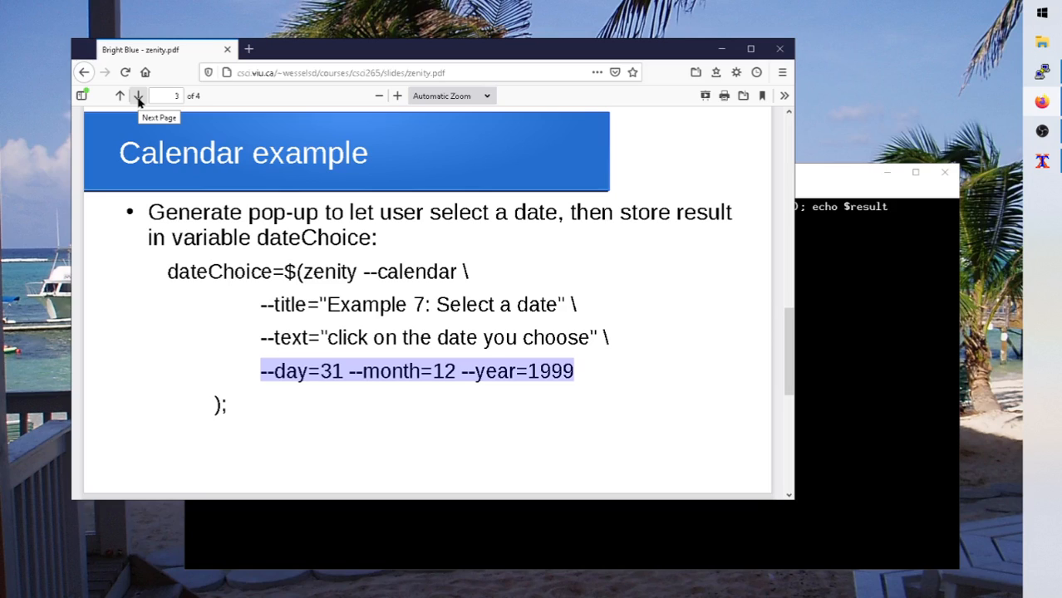
Advance to page 4 of 4, the 'Mix with bash commands' slide
left_click(138, 95)
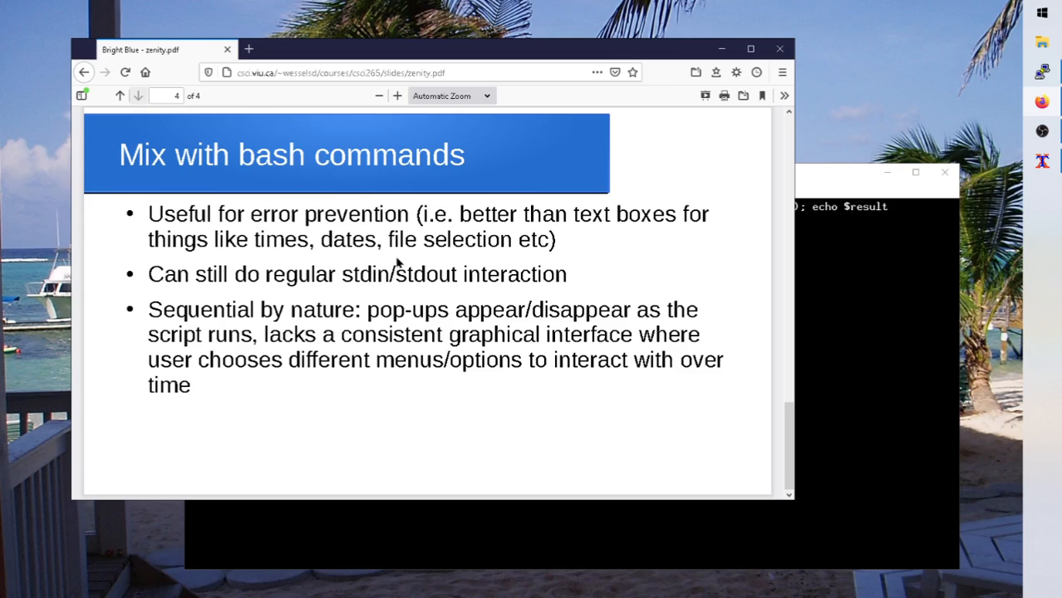
mouse_move(858, 332)
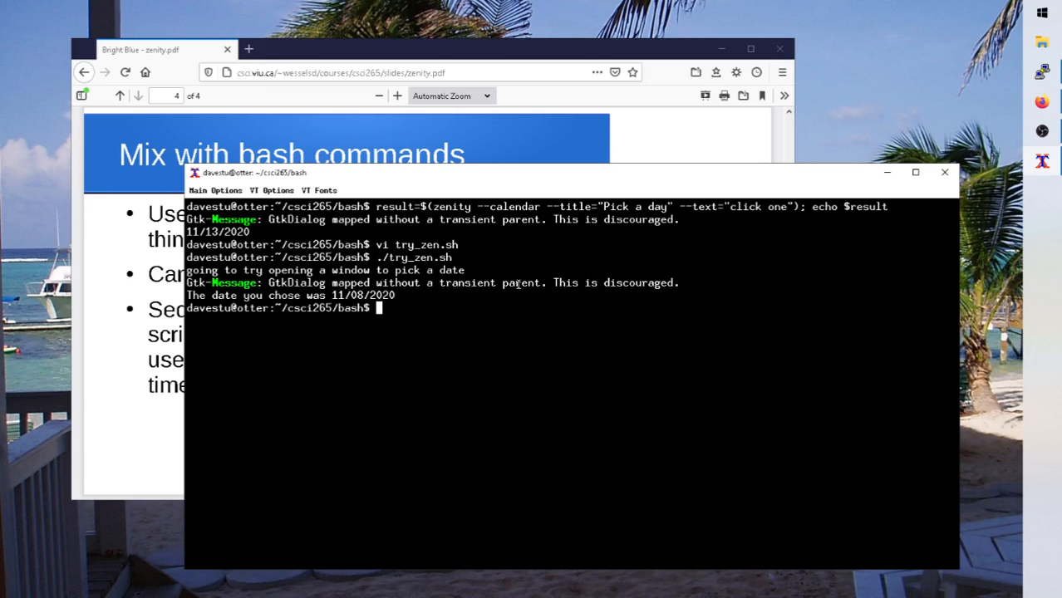
mouse_move(665, 137)
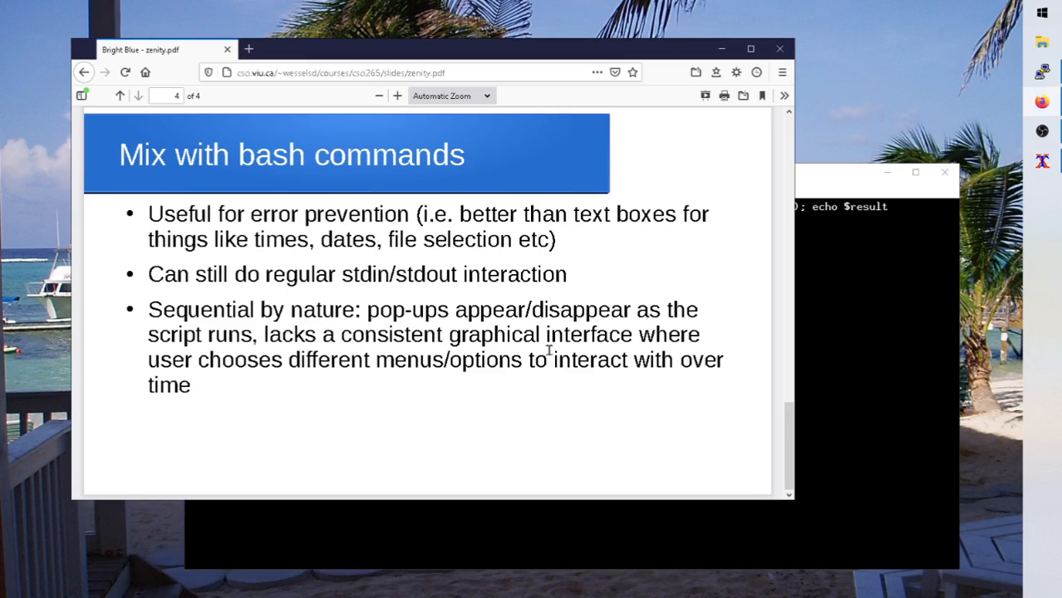
mouse_move(492, 343)
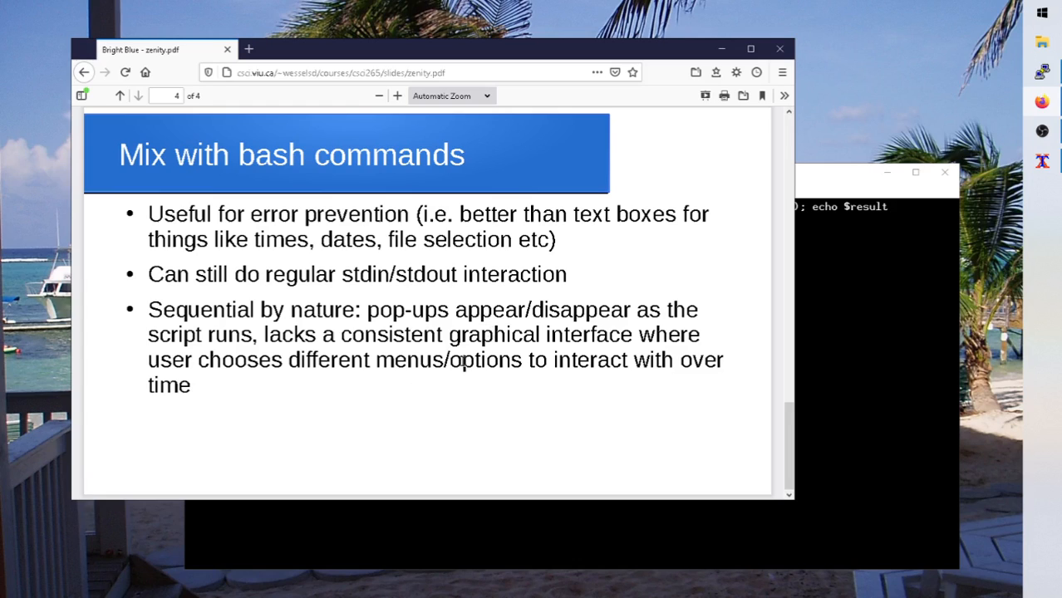
mouse_move(538, 353)
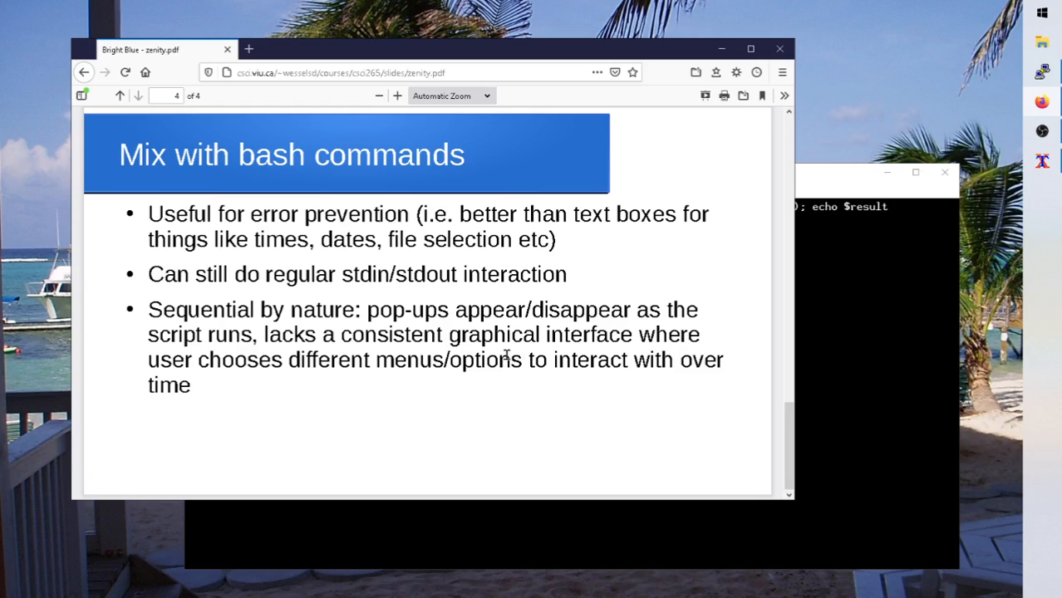
mouse_move(440, 332)
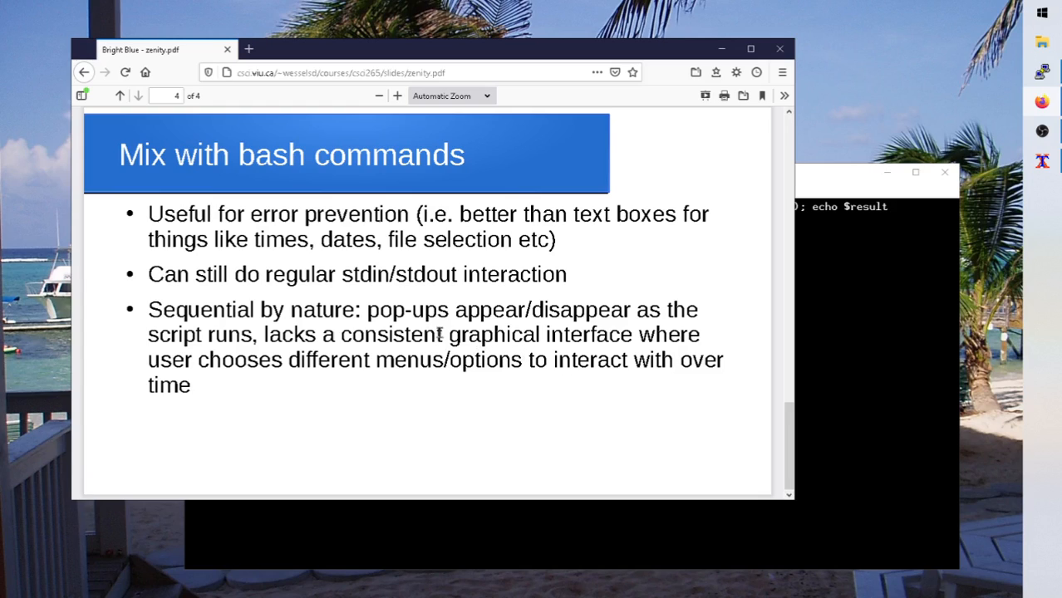